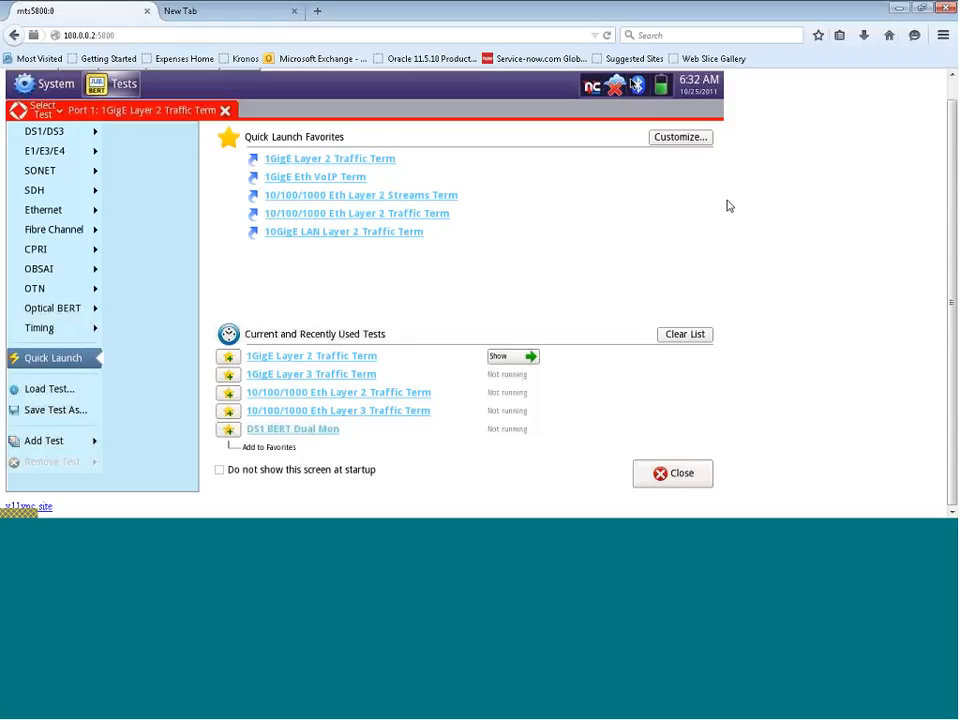
mouse_move(440, 233)
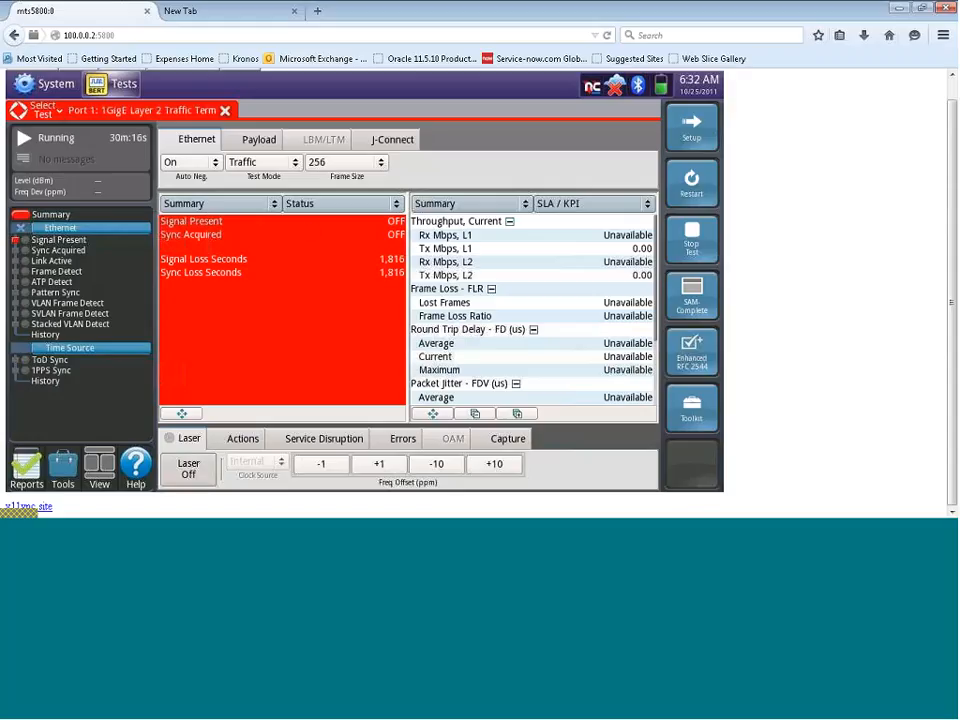
Browse Select Test to Ethernet > 1GigE Optical to list its test types.
left_click(42, 109)
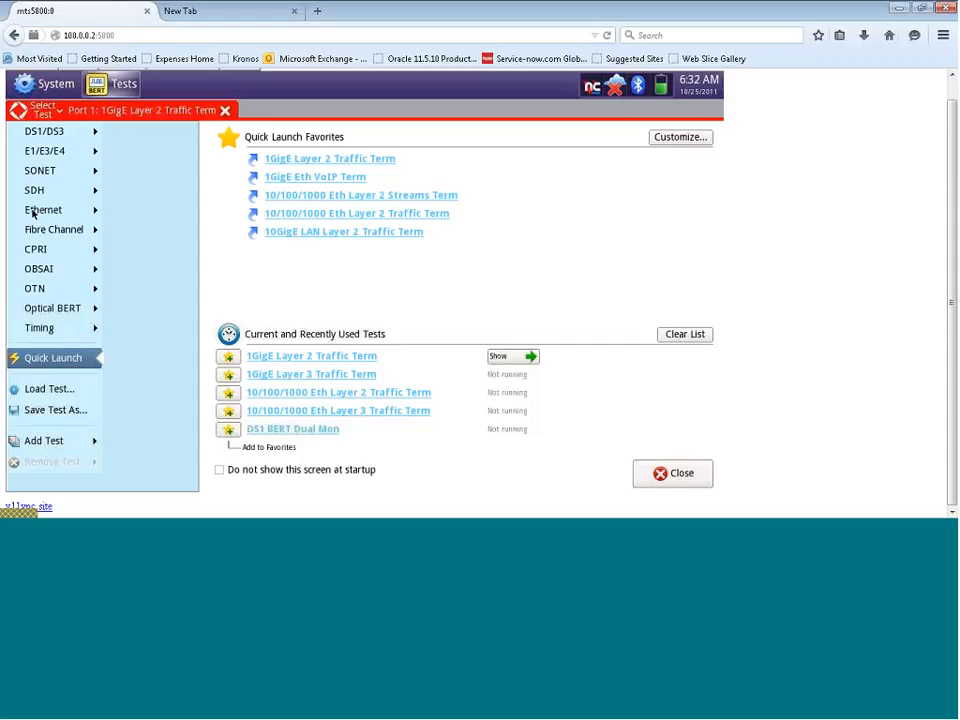
left_click(43, 210)
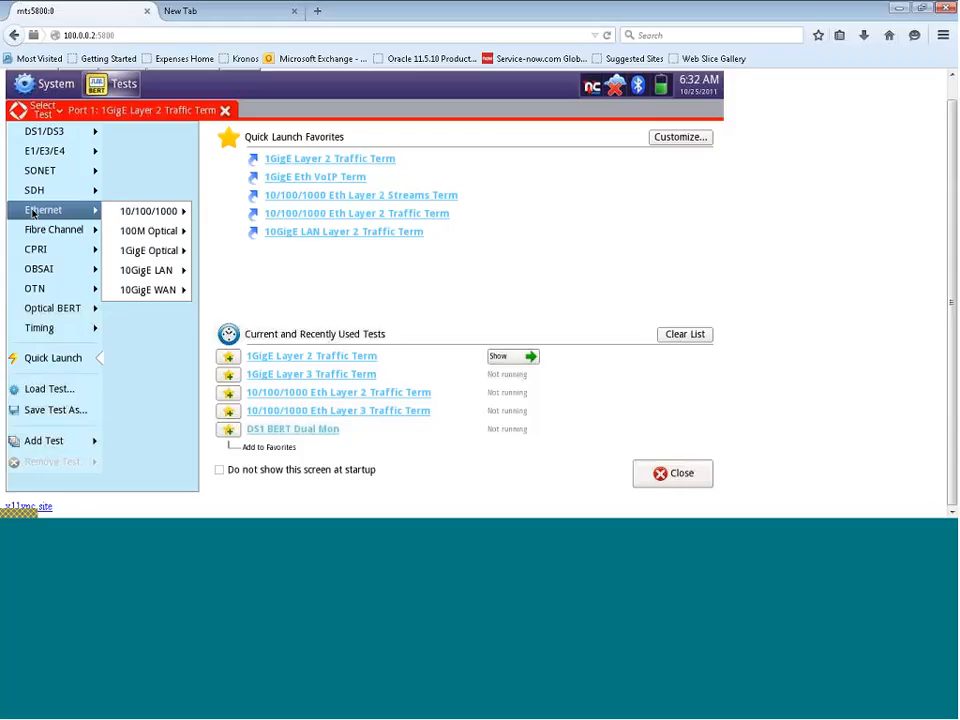
mouse_move(79, 215)
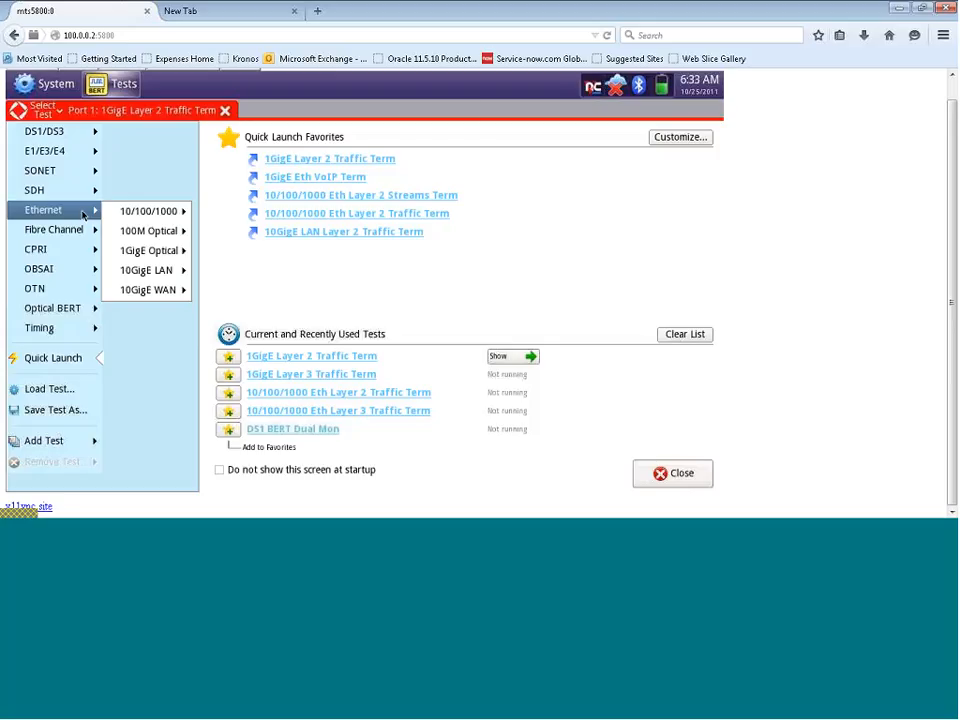
mouse_move(149, 250)
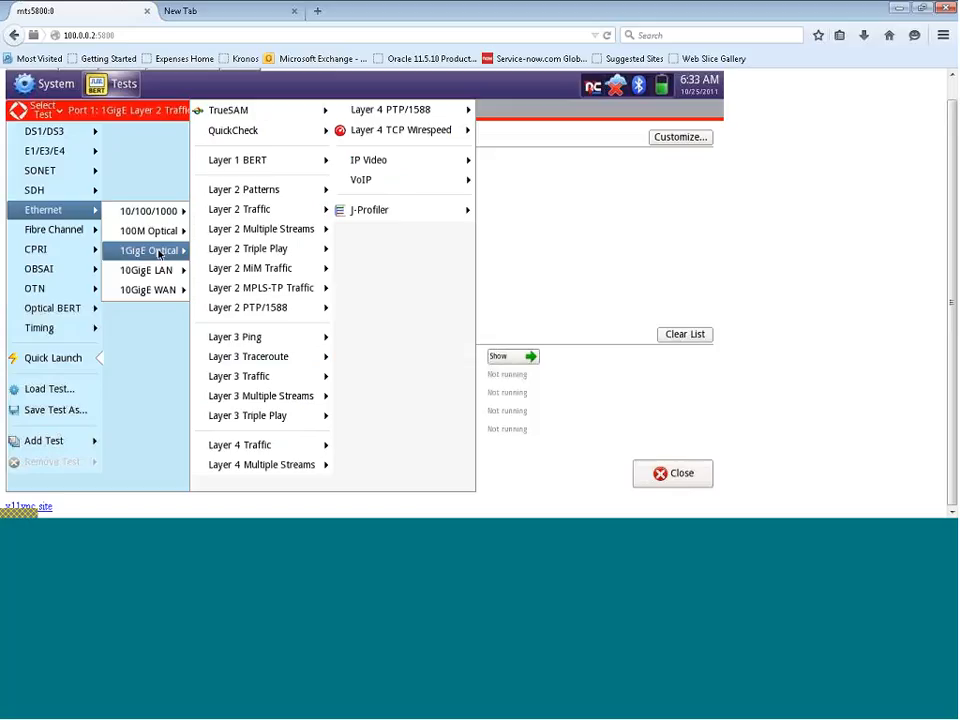
left_click(148, 210)
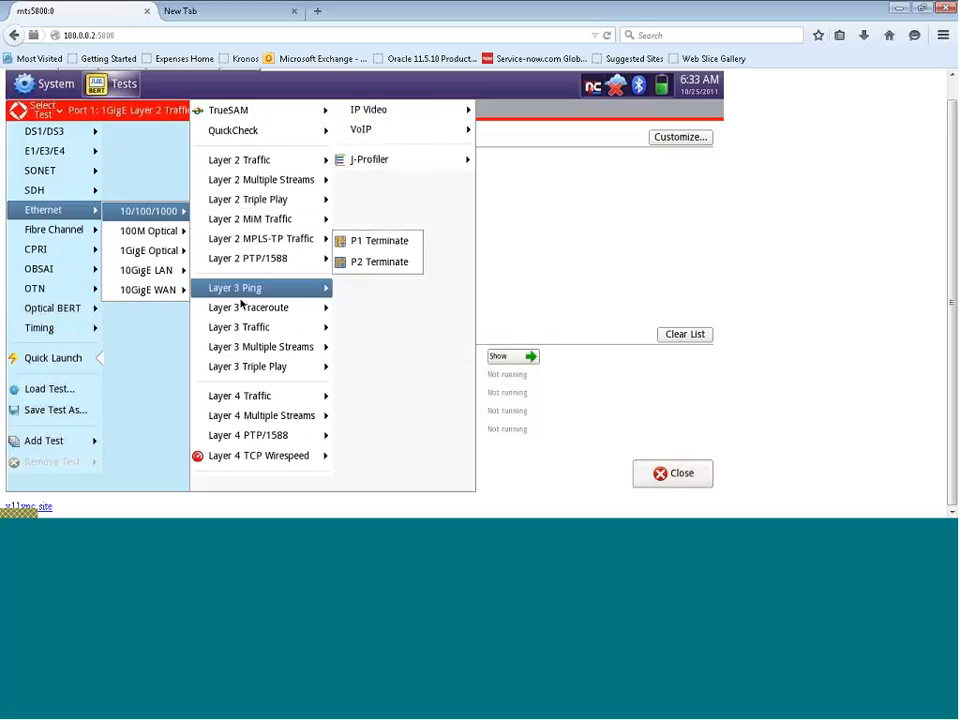
mouse_move(247, 366)
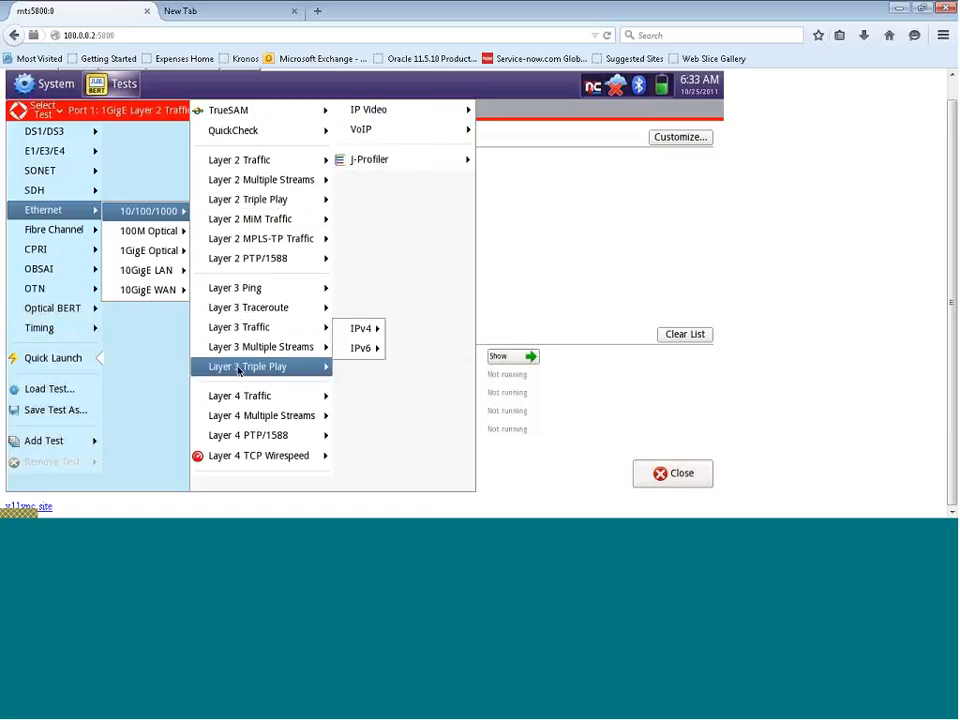
mouse_move(239, 395)
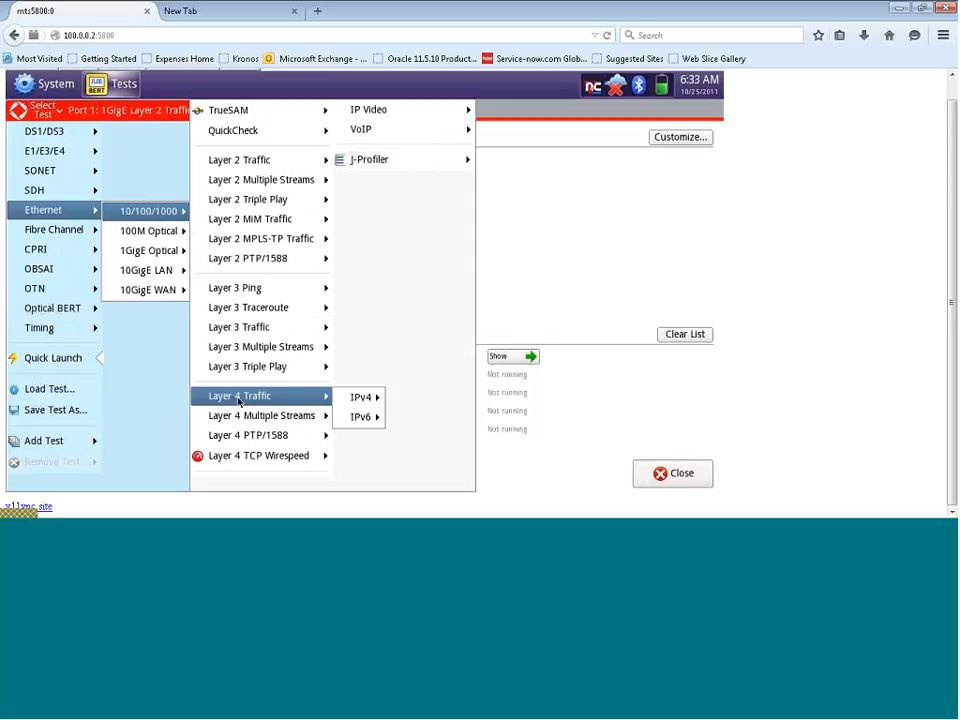
mouse_move(247, 366)
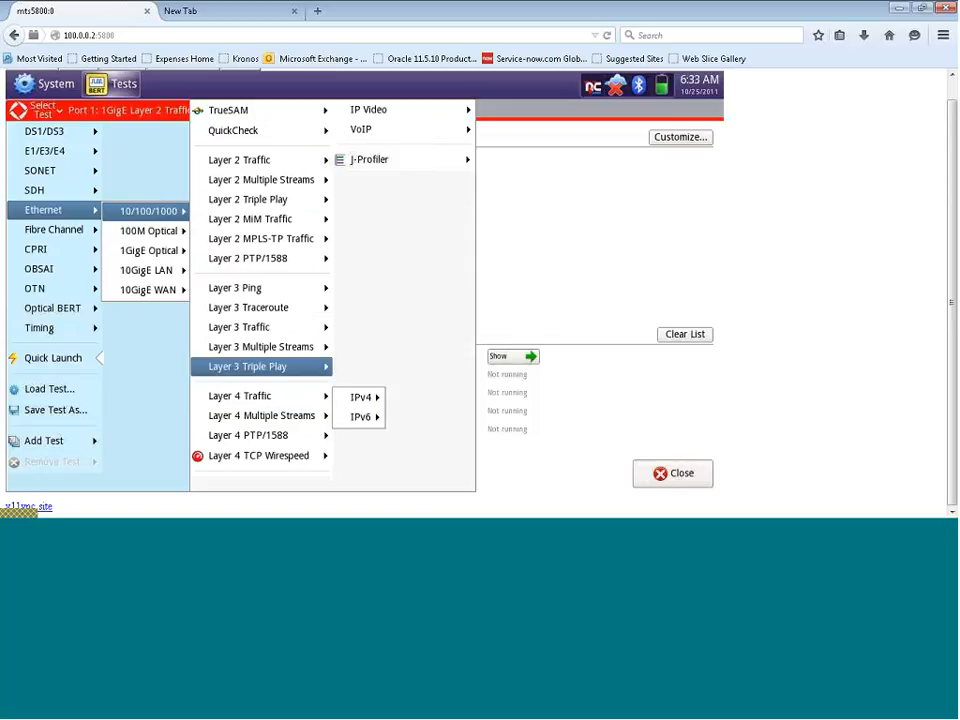
mouse_move(150, 250)
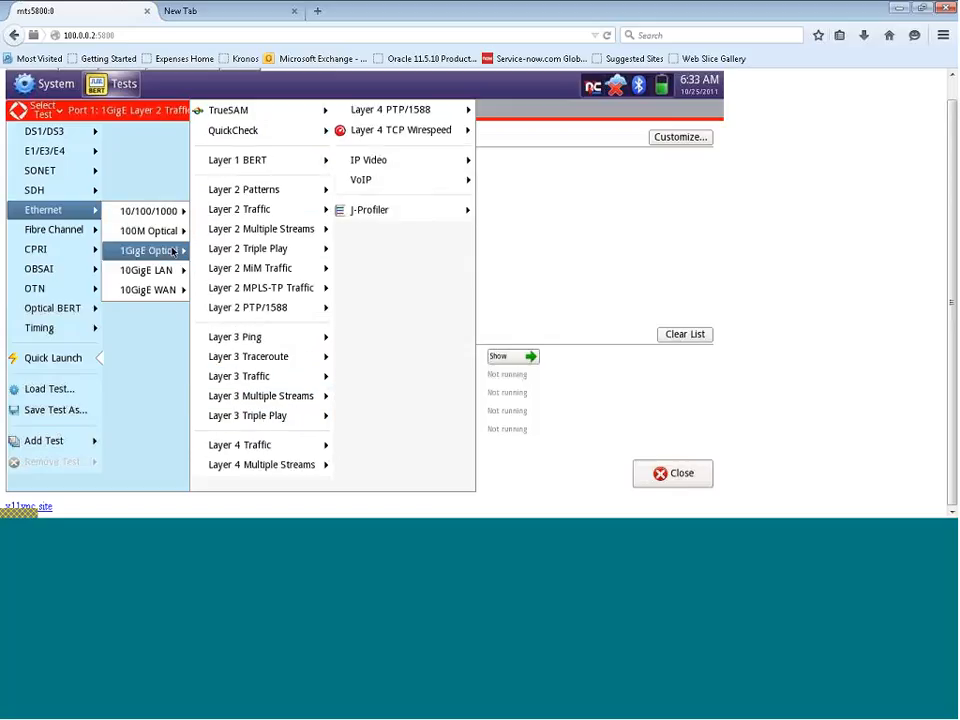
mouse_move(239, 209)
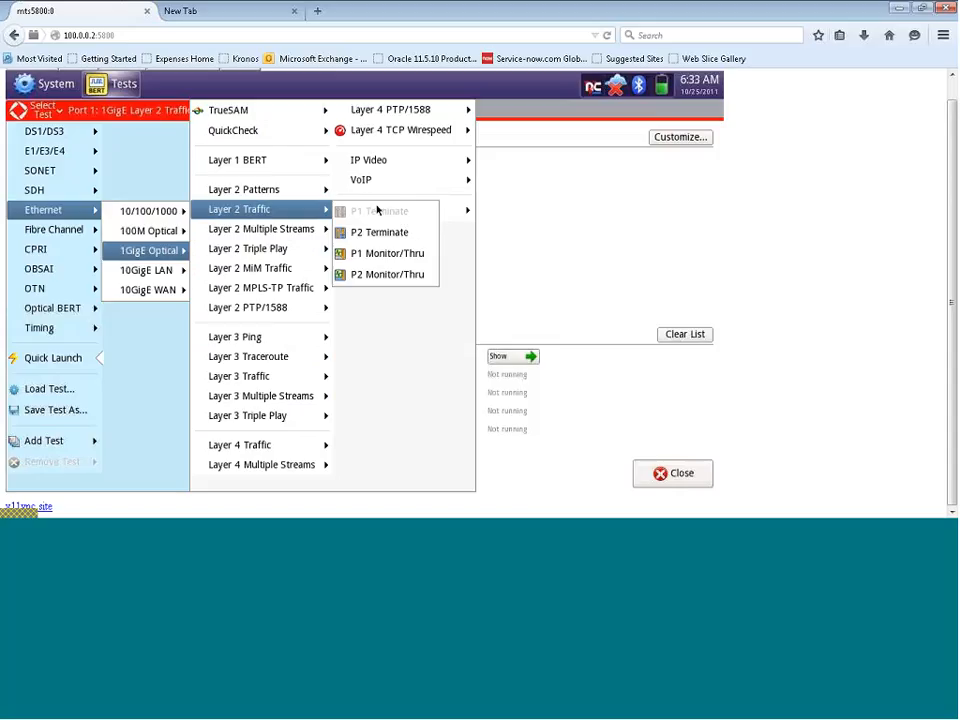
mouse_move(406, 220)
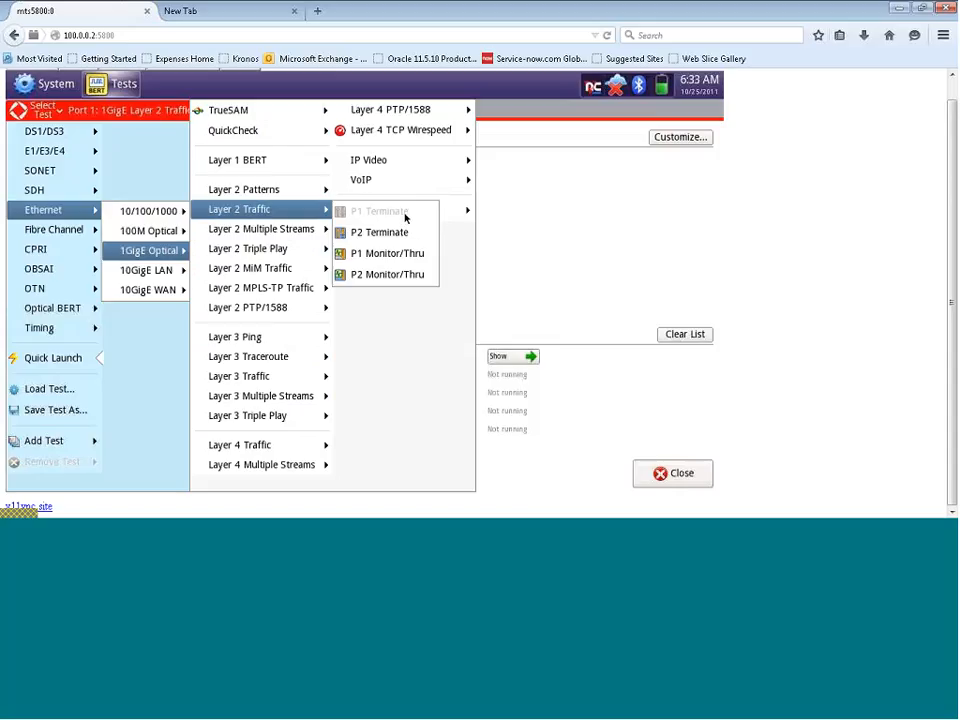
mouse_move(591, 422)
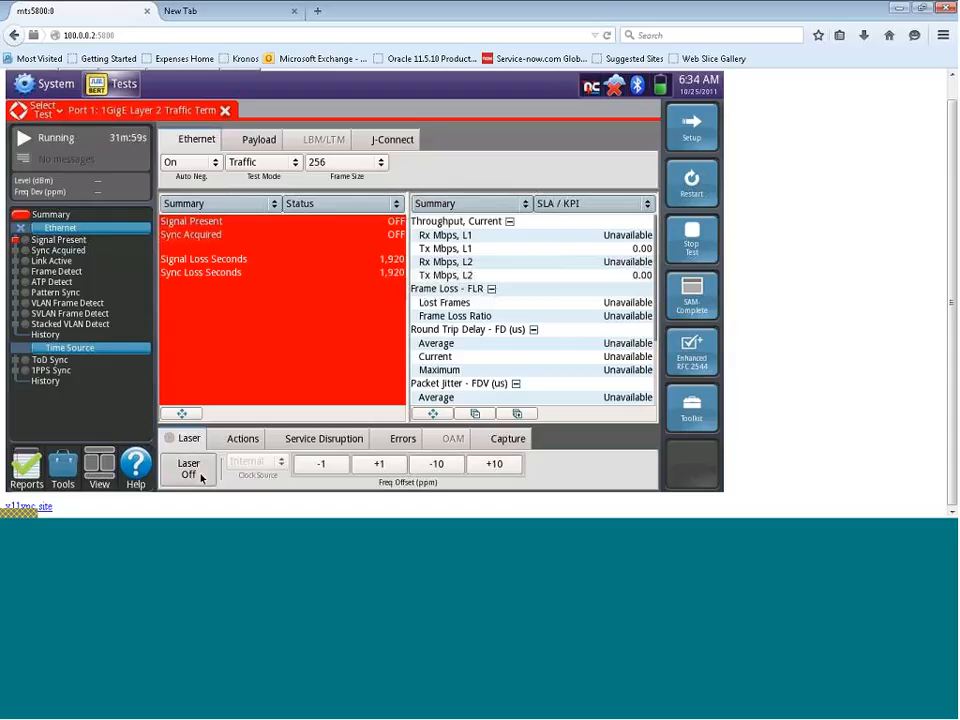
Switch the laser on from the Laser tab.
left_click(188, 468)
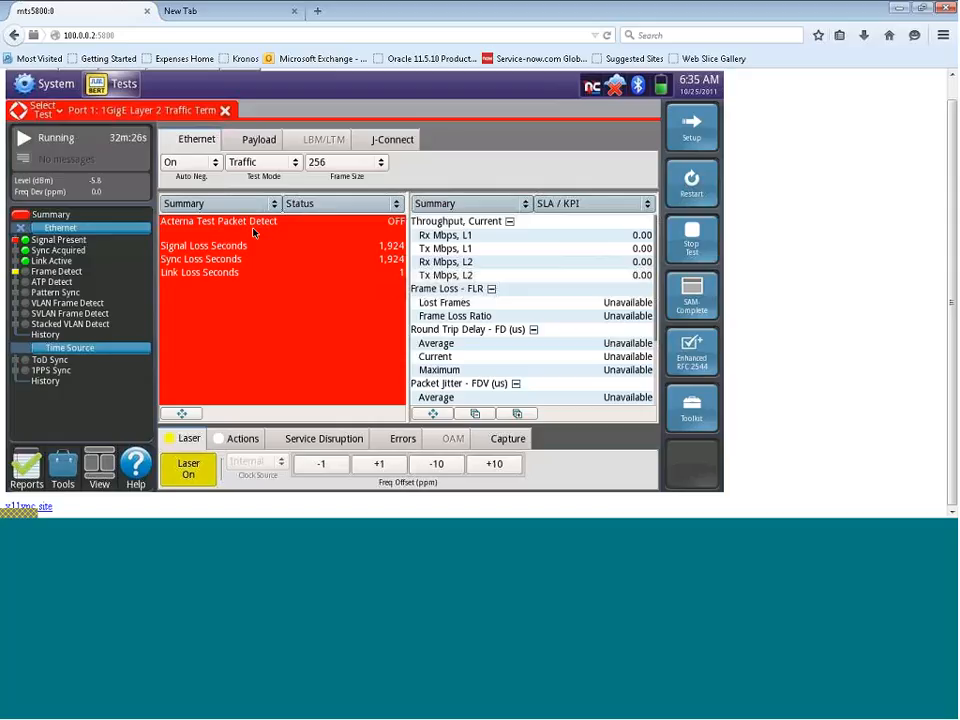
mouse_move(289, 278)
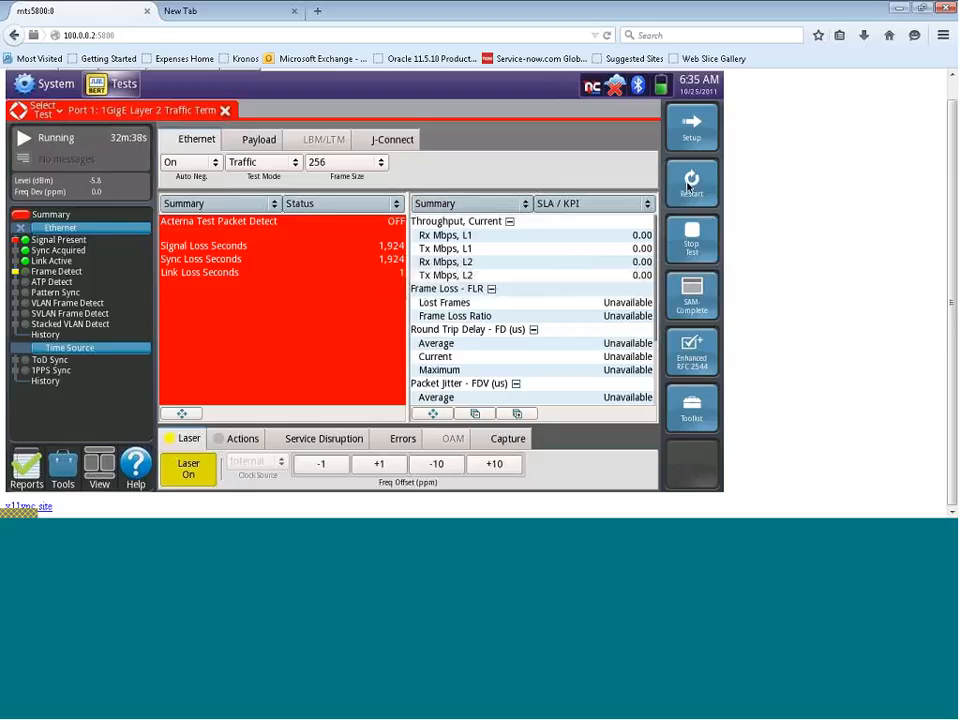
Restart the Layer 2 Traffic Term test to reset the timer and counts.
left_click(691, 183)
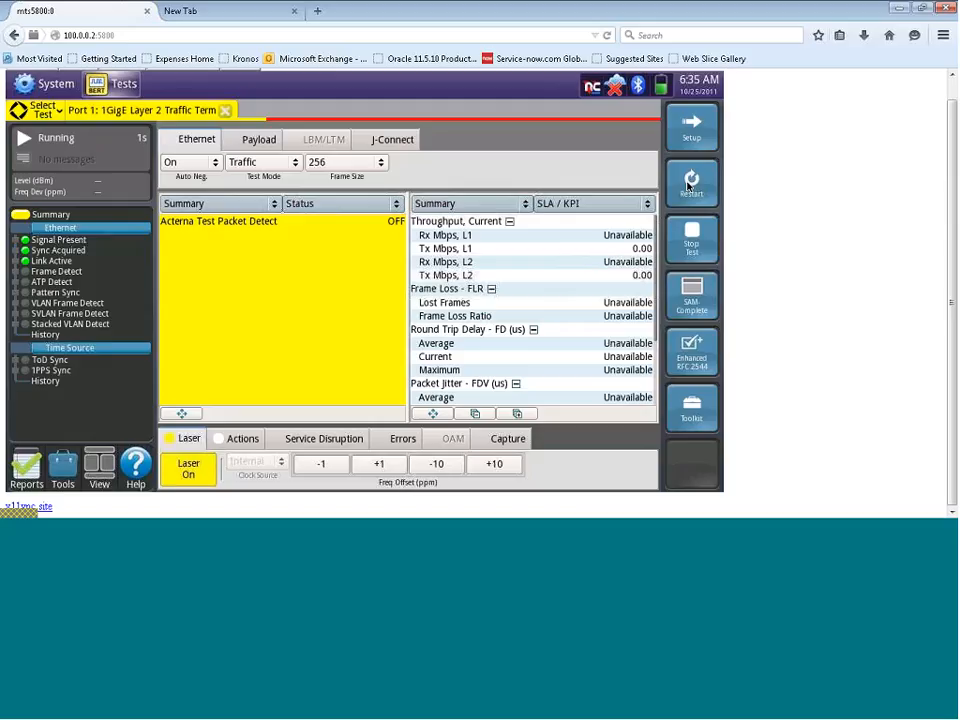
mouse_move(293, 256)
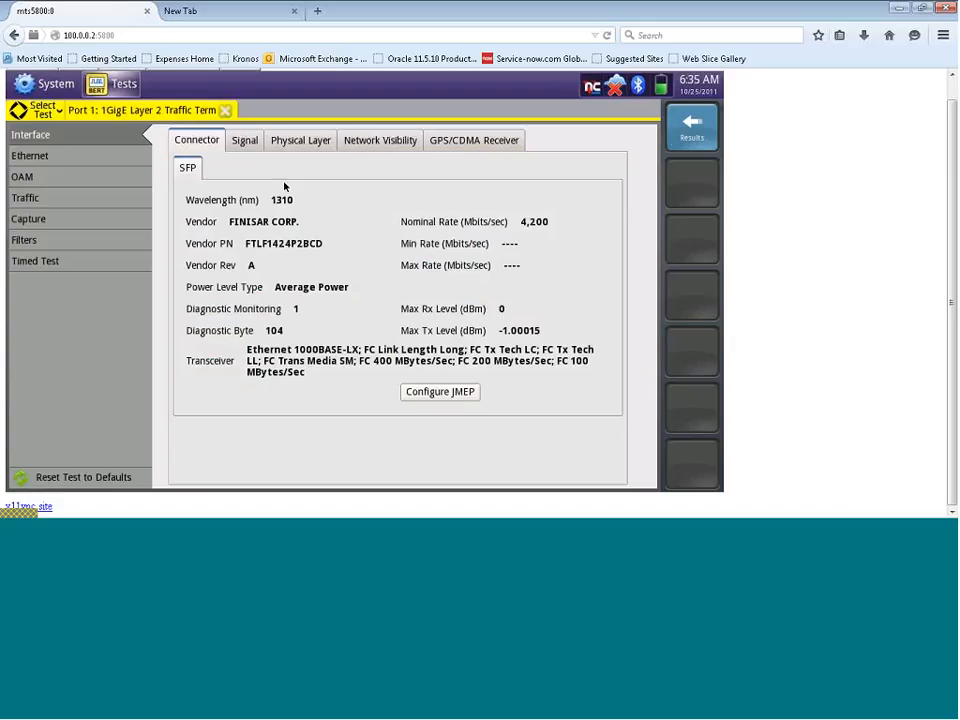
mouse_move(157, 143)
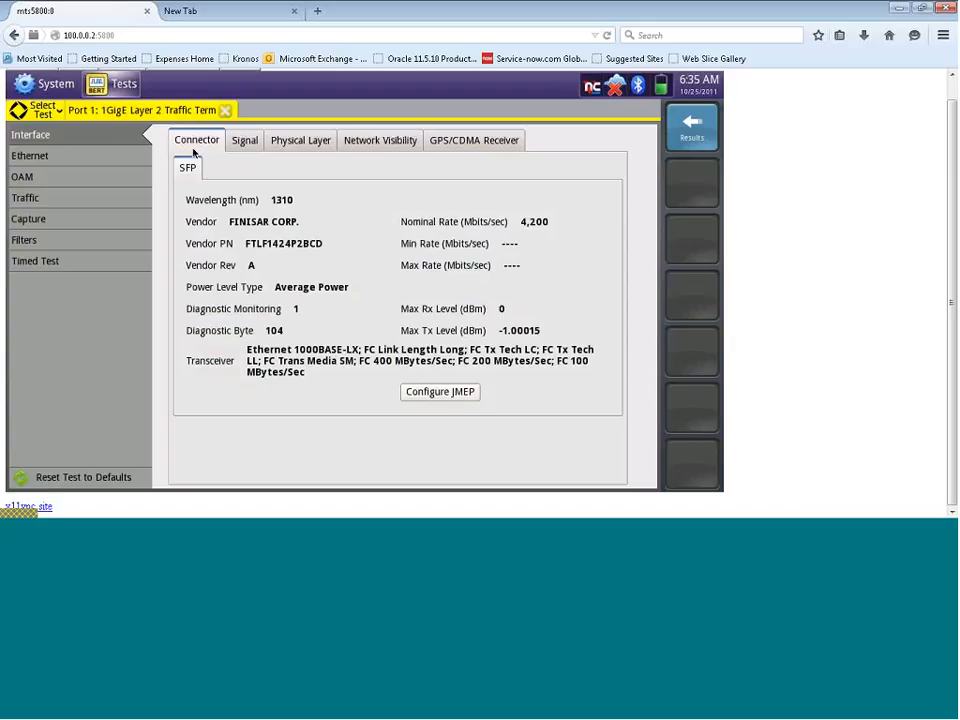
mouse_move(210, 145)
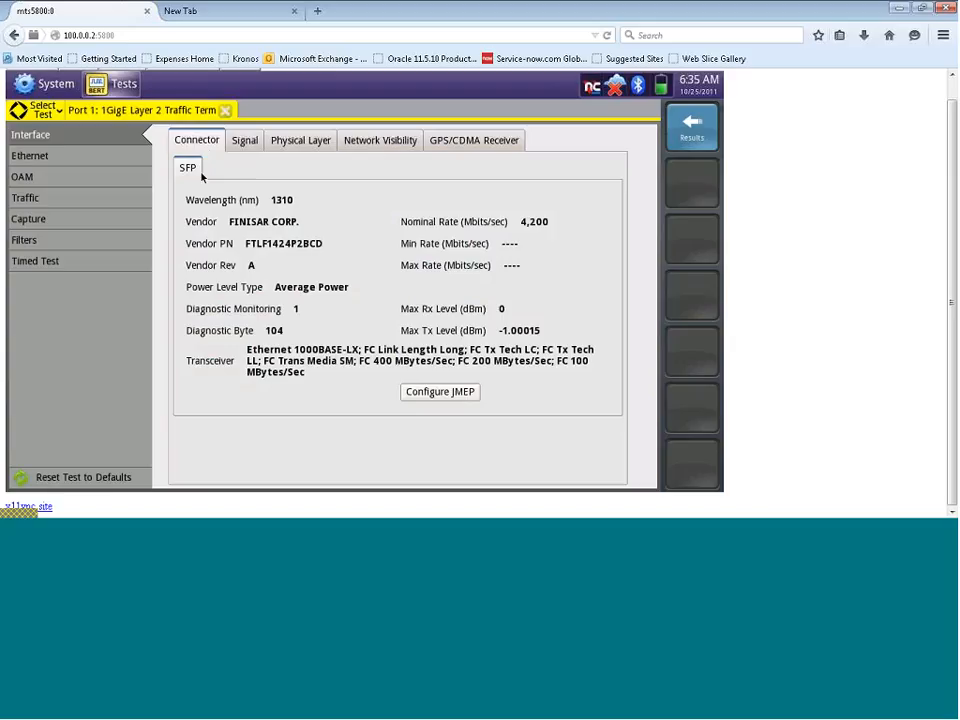
mouse_move(196, 178)
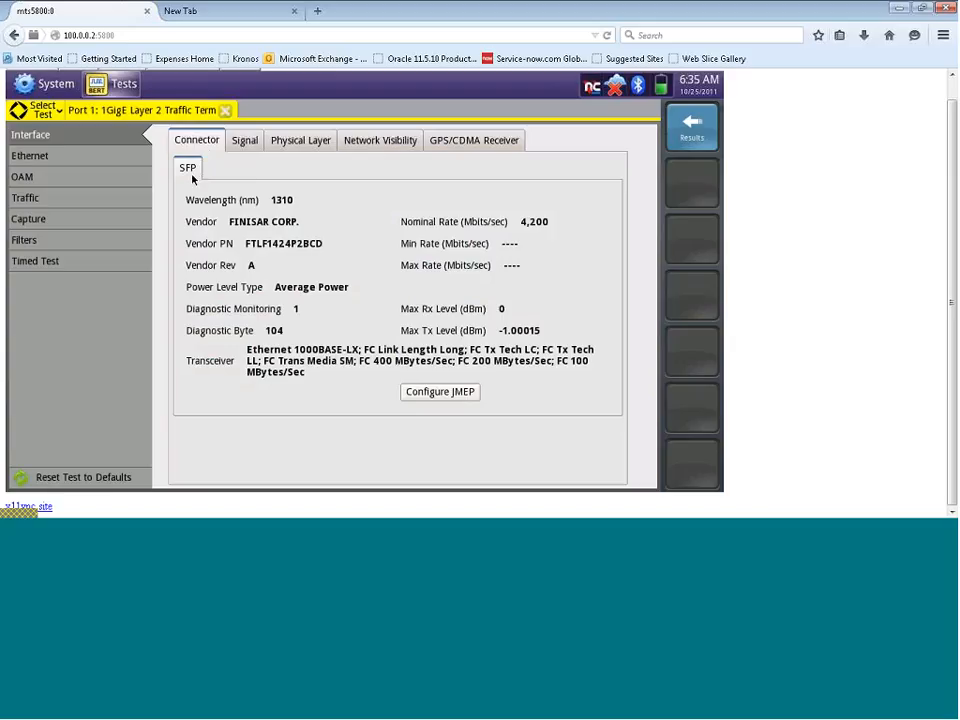
mouse_move(300, 140)
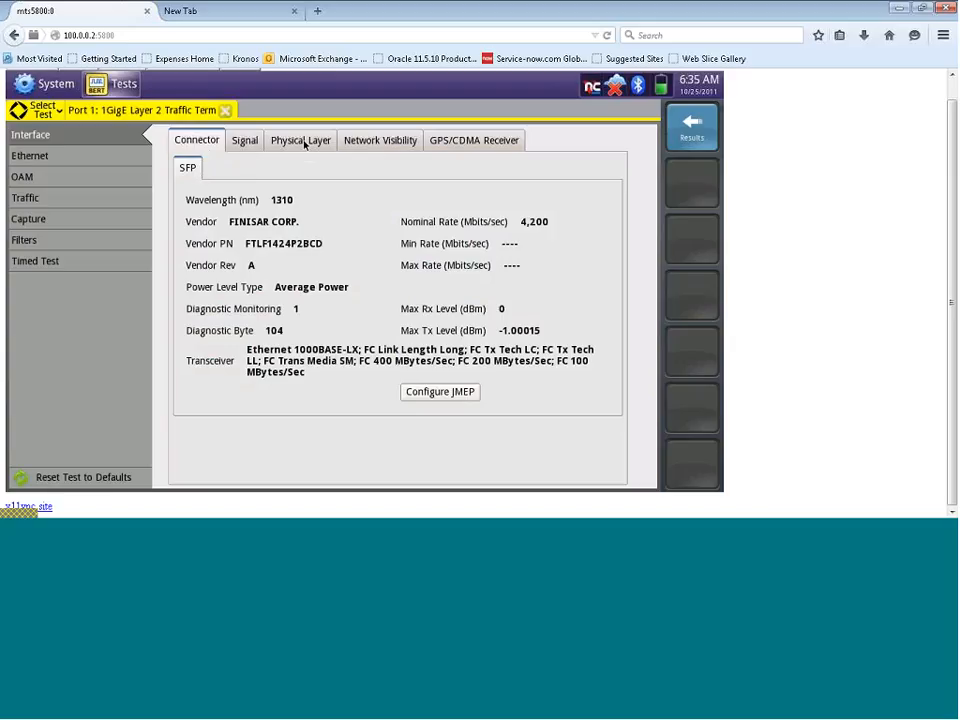
Show the Physical Layer tab with Auto Negotiation On and Pause settings.
left_click(300, 140)
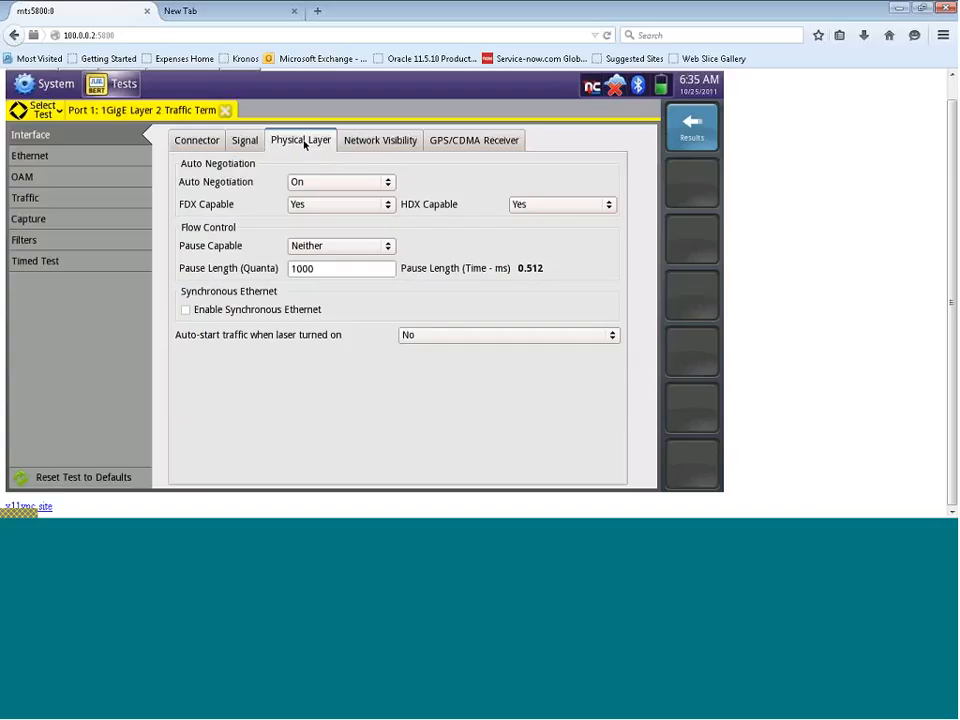
mouse_move(396, 185)
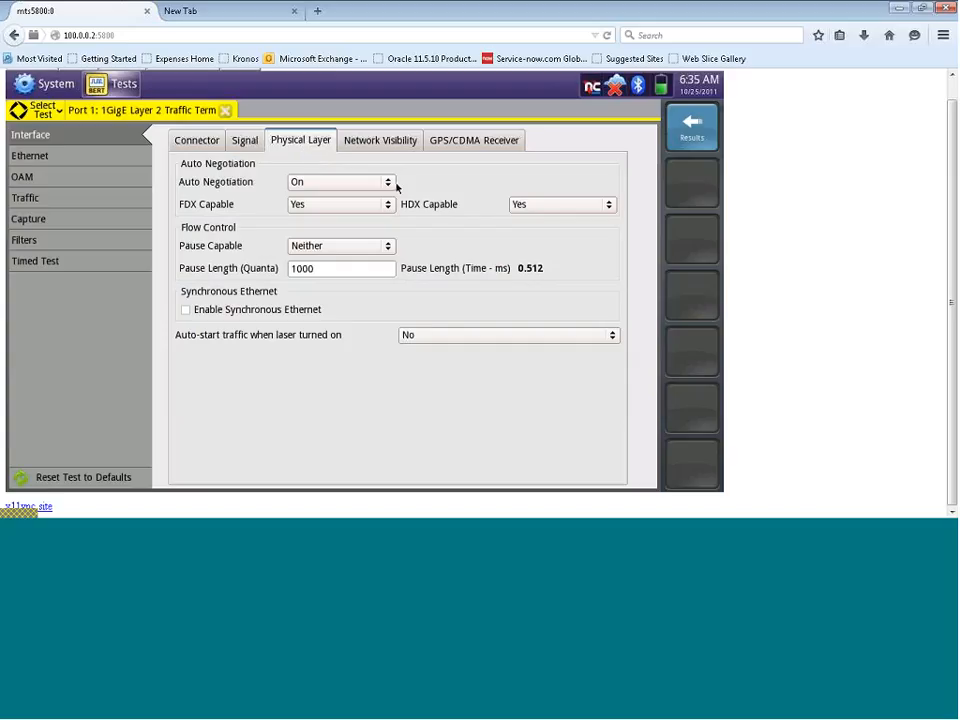
mouse_move(380, 183)
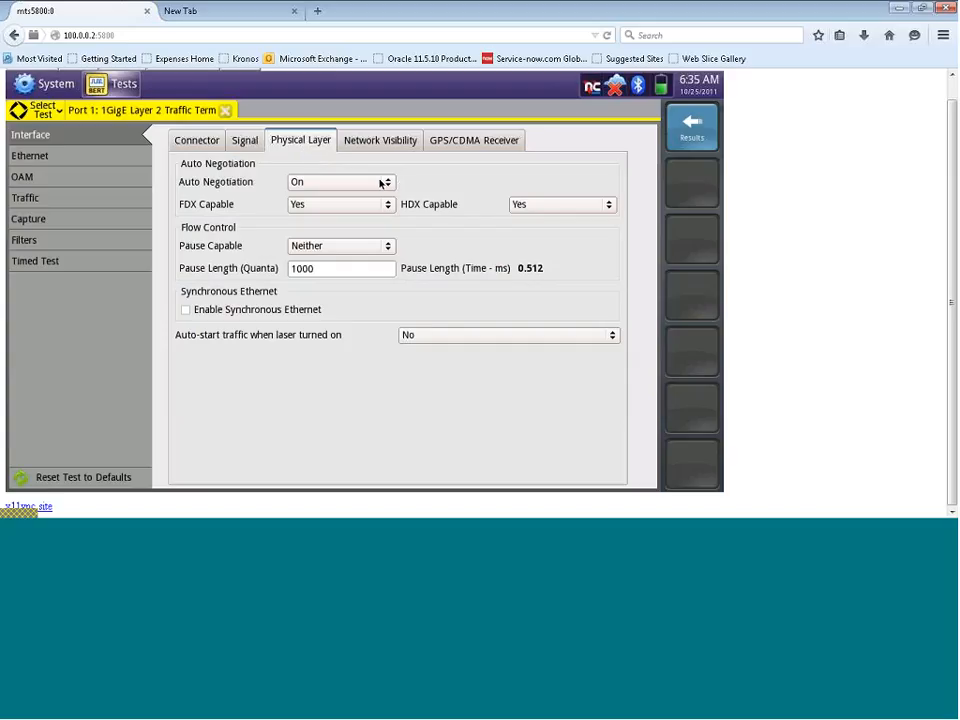
mouse_move(406, 183)
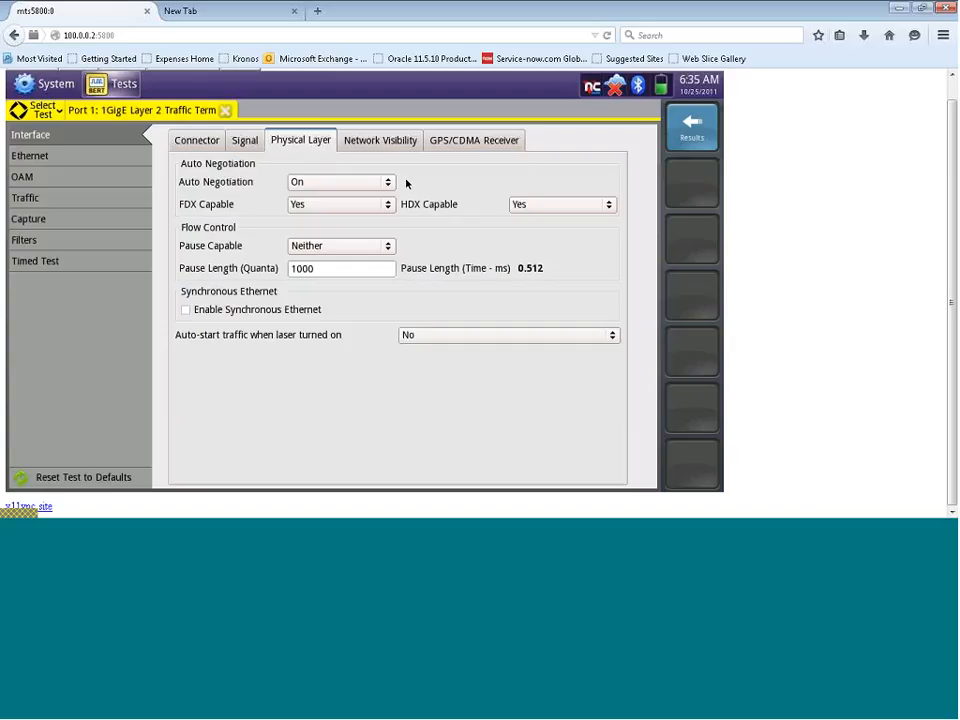
mouse_move(277, 182)
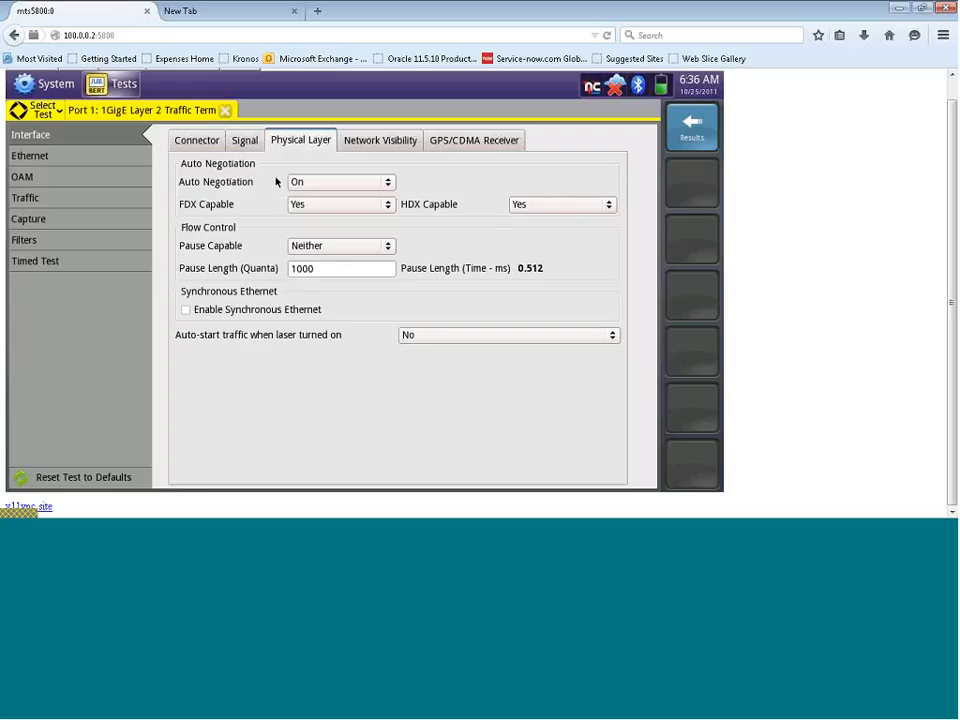
mouse_move(91, 164)
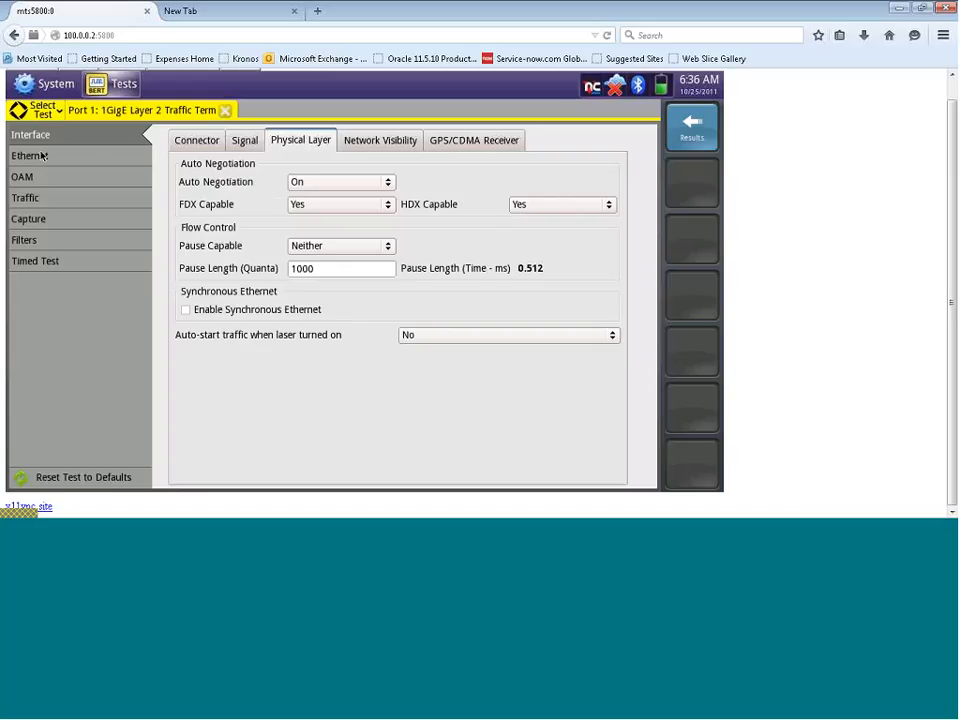
Show the Ethernet frame settings and list the encapsulation choices, None still set.
left_click(30, 155)
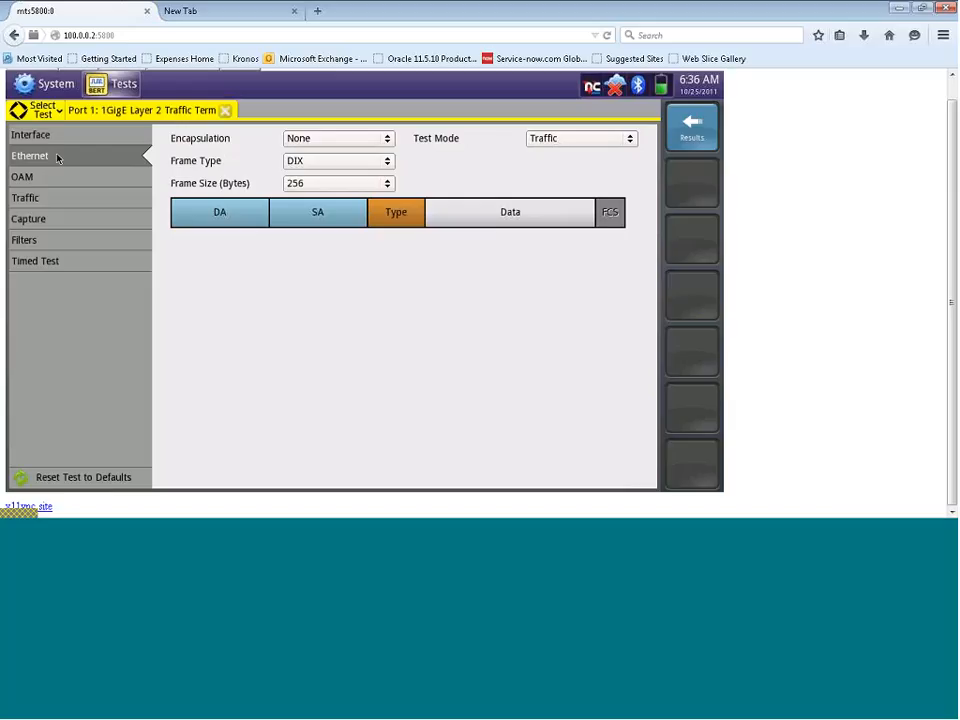
mouse_move(178, 163)
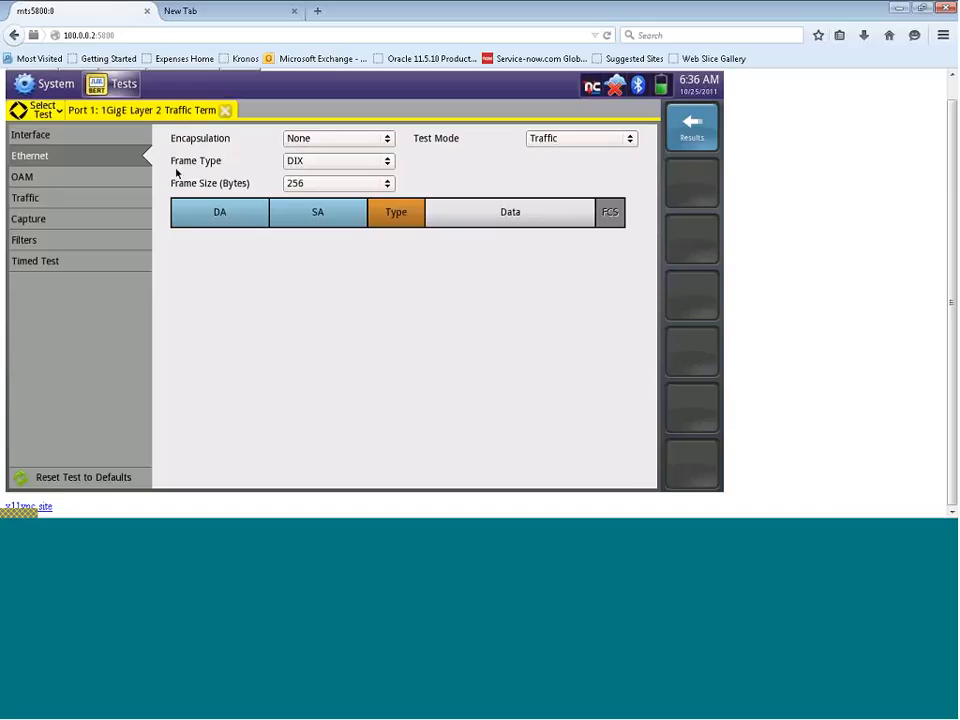
mouse_move(178, 171)
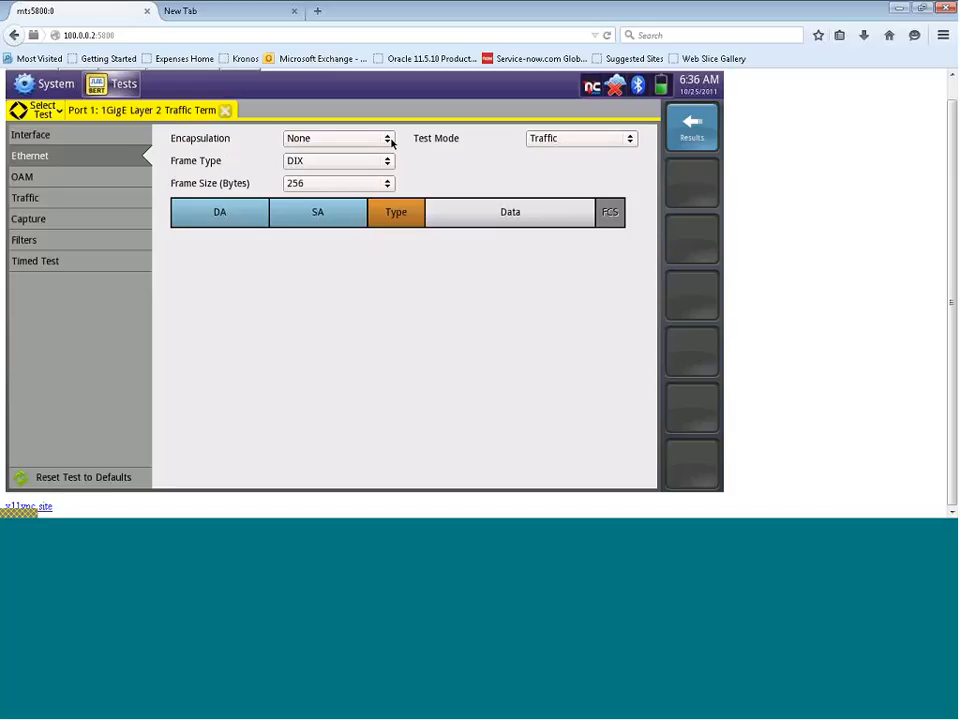
left_click(338, 138)
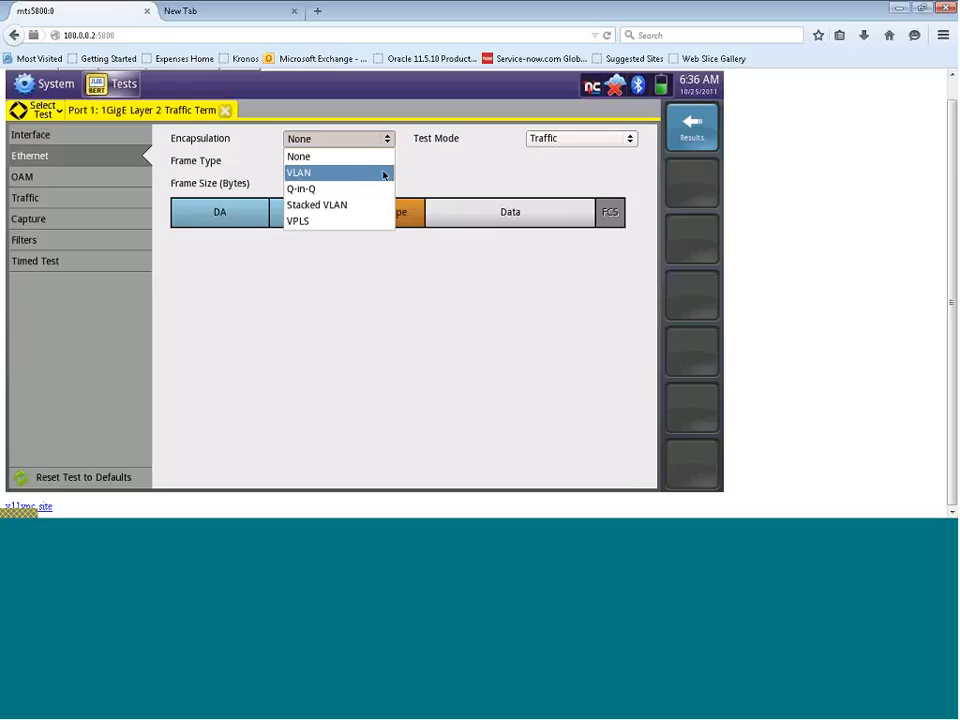
left_click(298, 172)
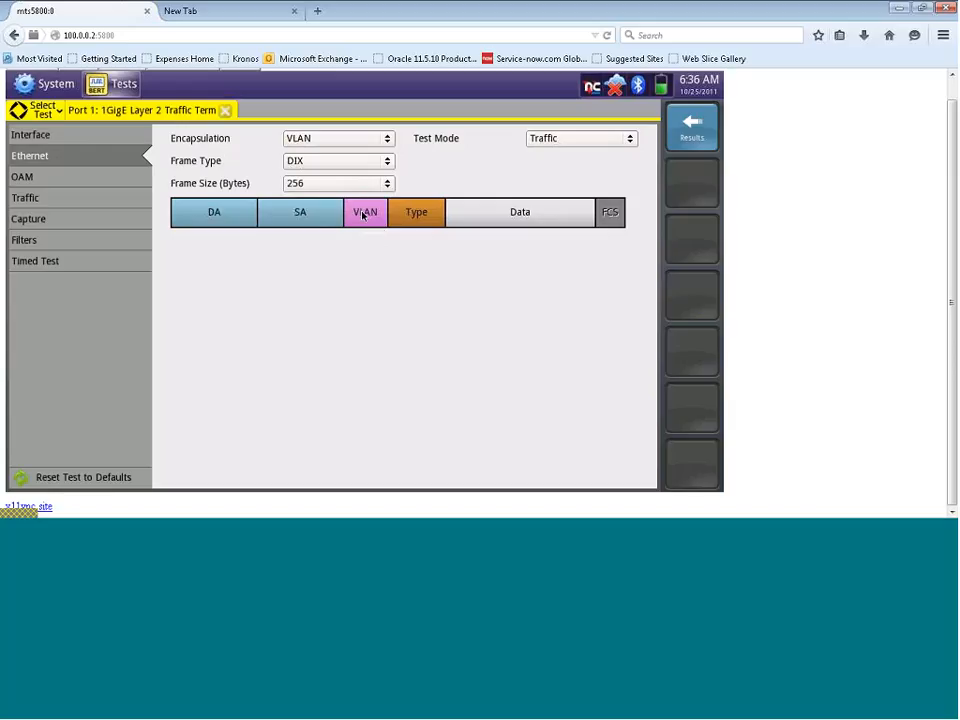
left_click(364, 211)
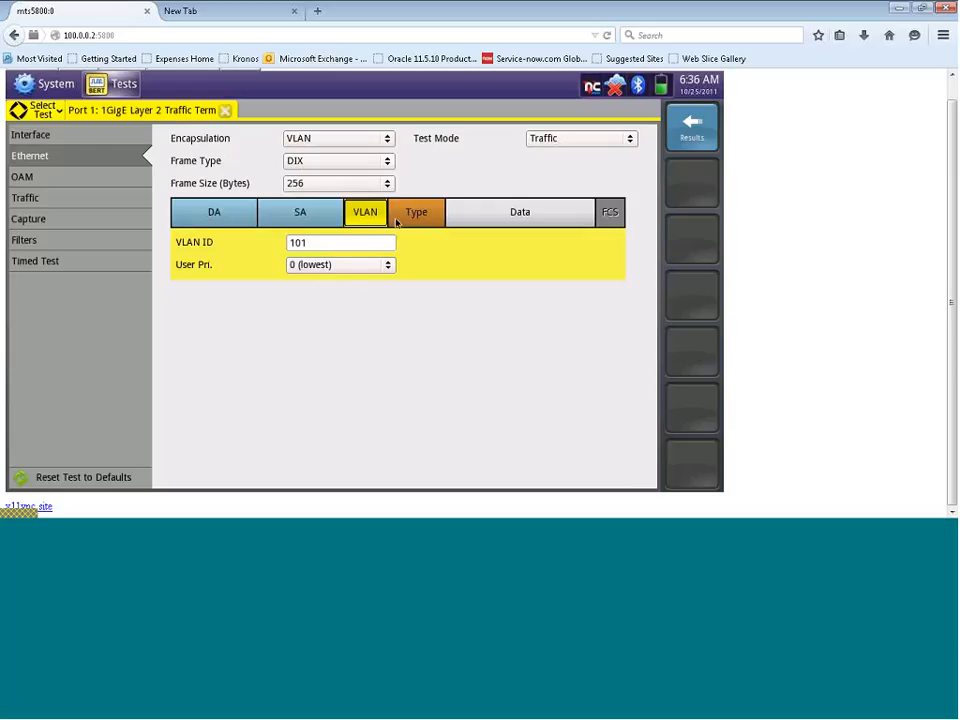
mouse_move(390, 143)
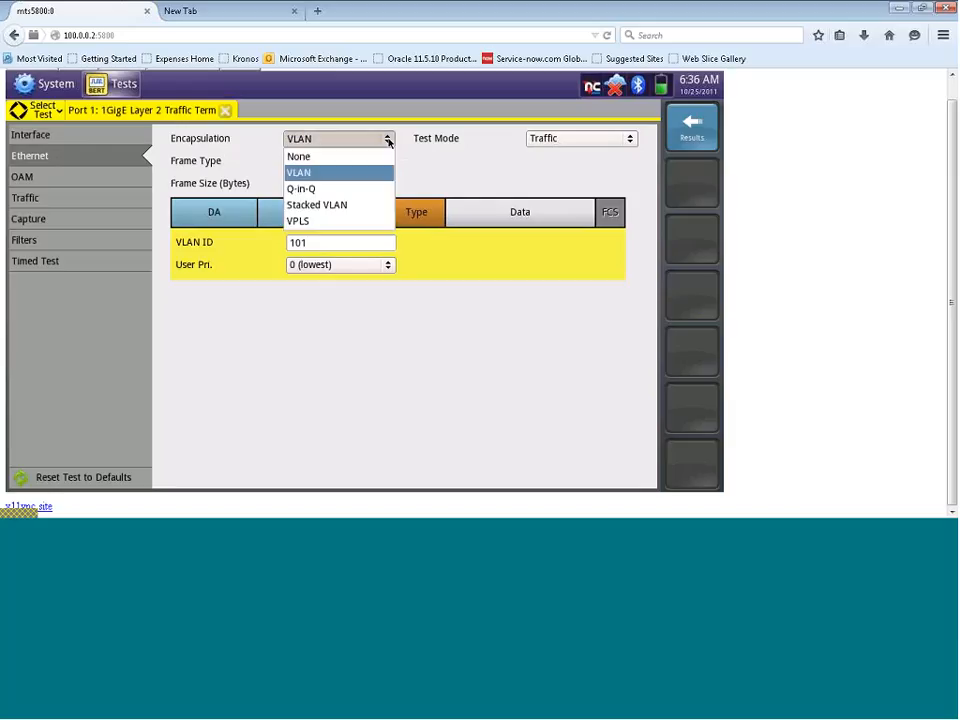
left_click(298, 156)
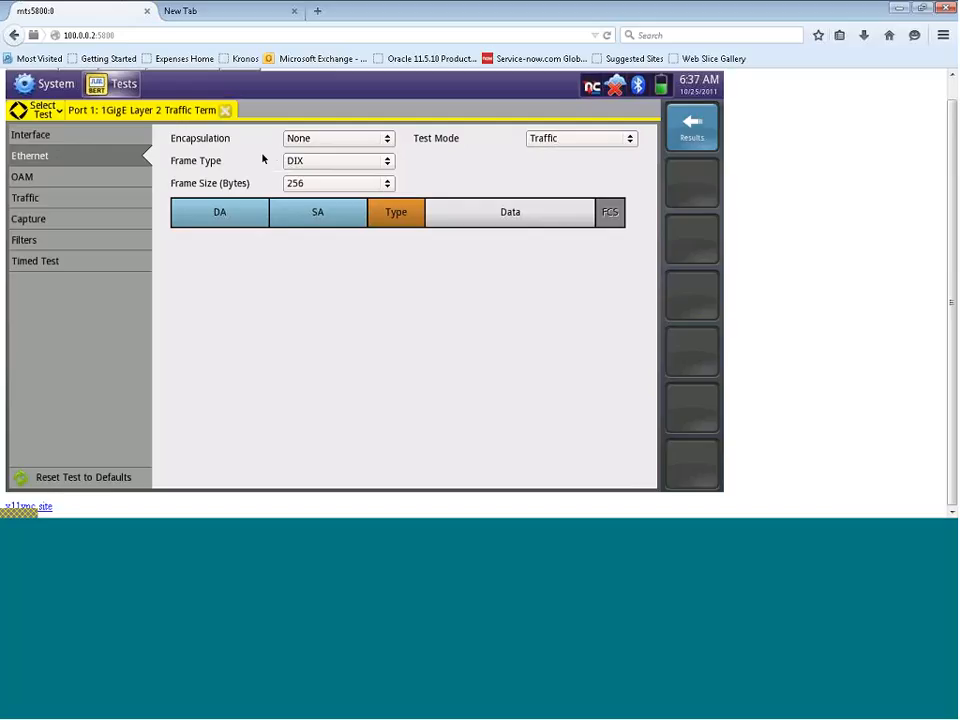
mouse_move(362, 227)
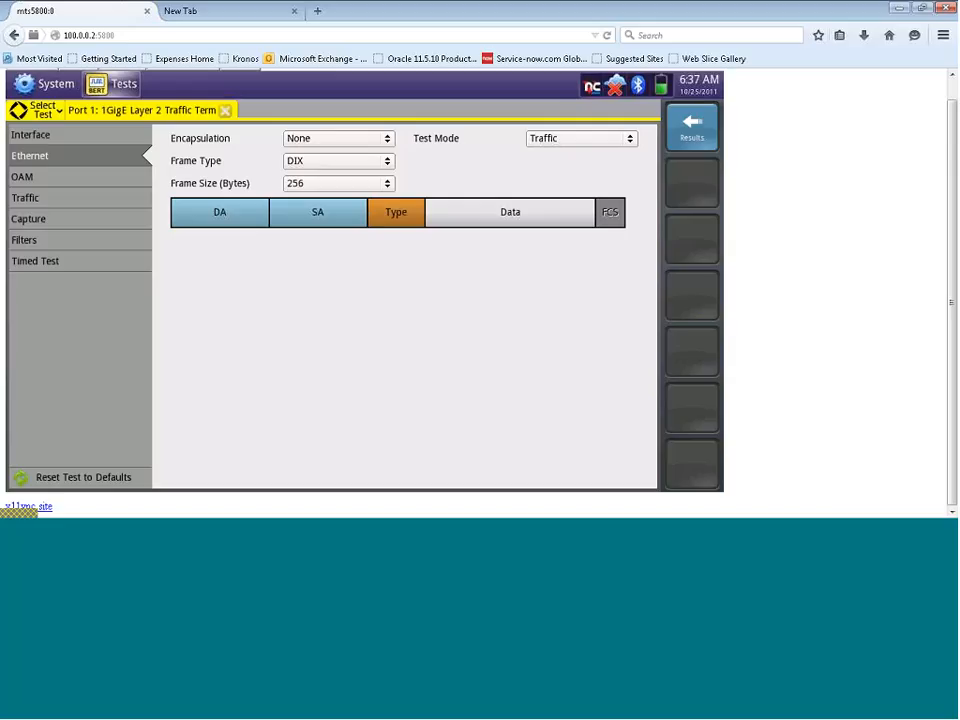
mouse_move(279, 167)
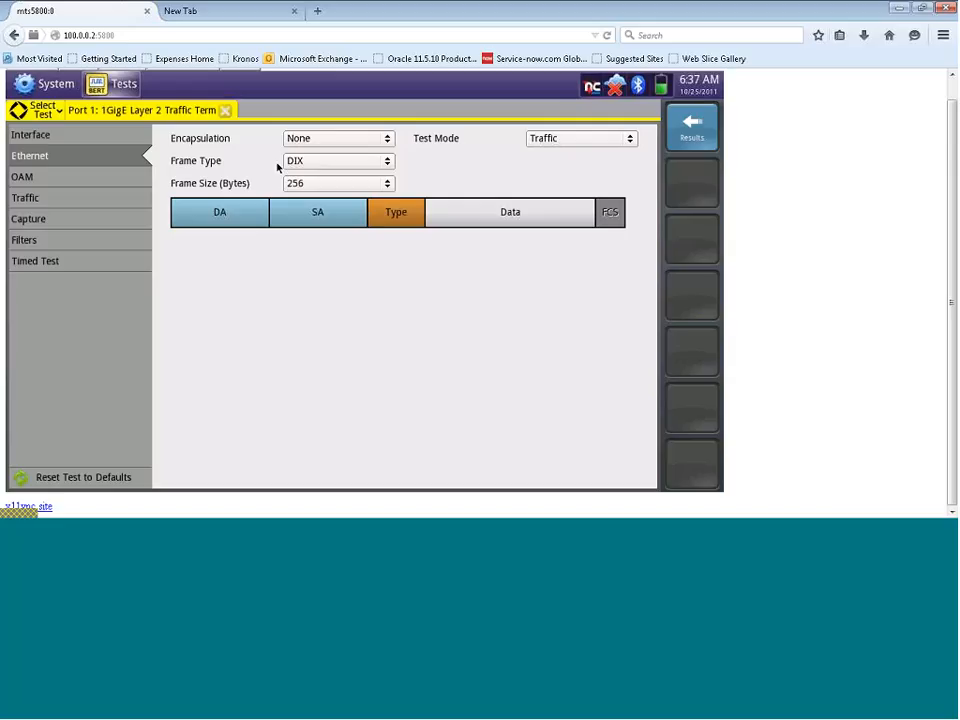
left_click(338, 161)
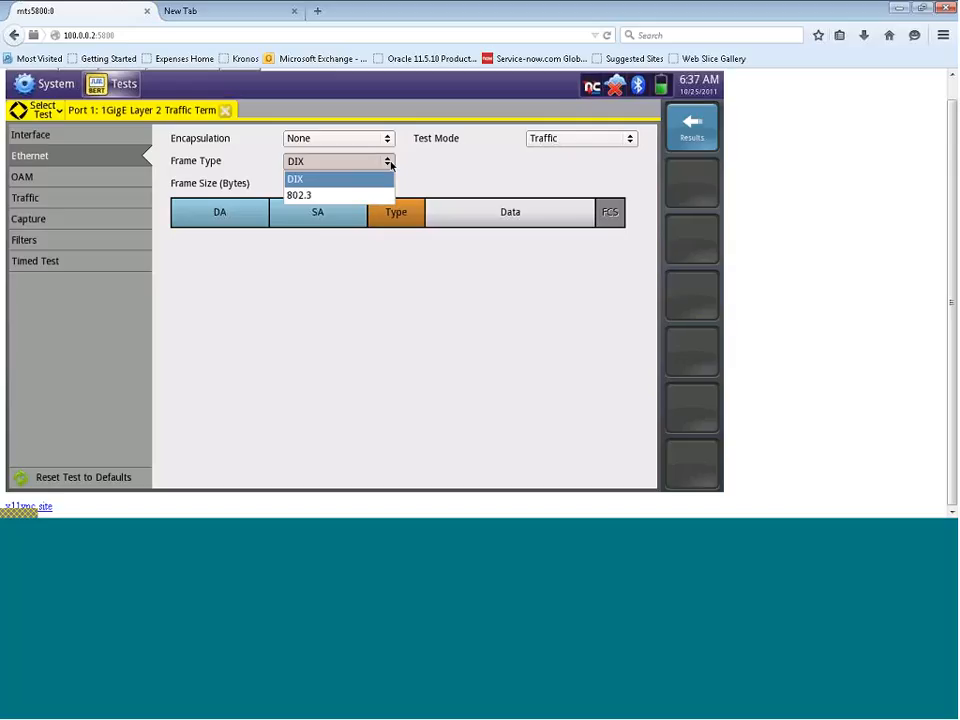
left_click(295, 179)
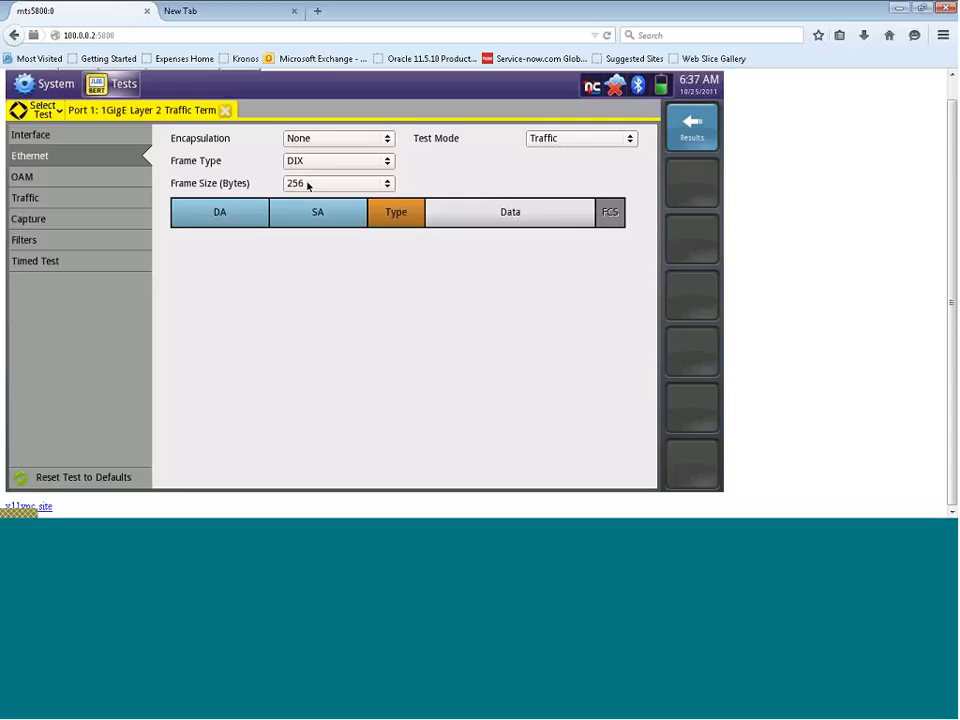
mouse_move(322, 187)
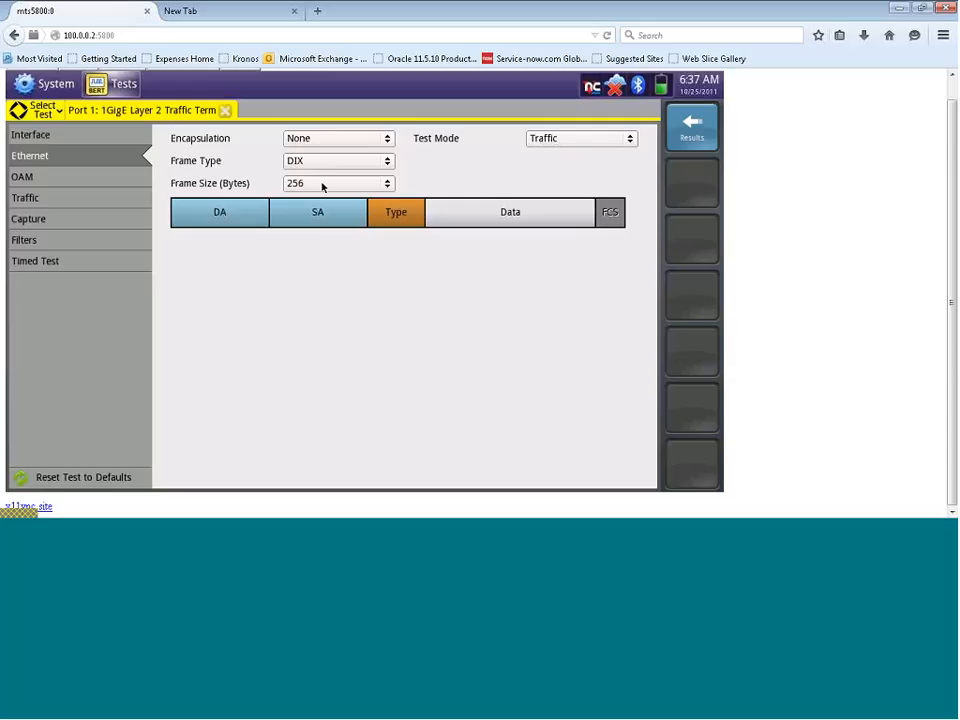
mouse_move(357, 188)
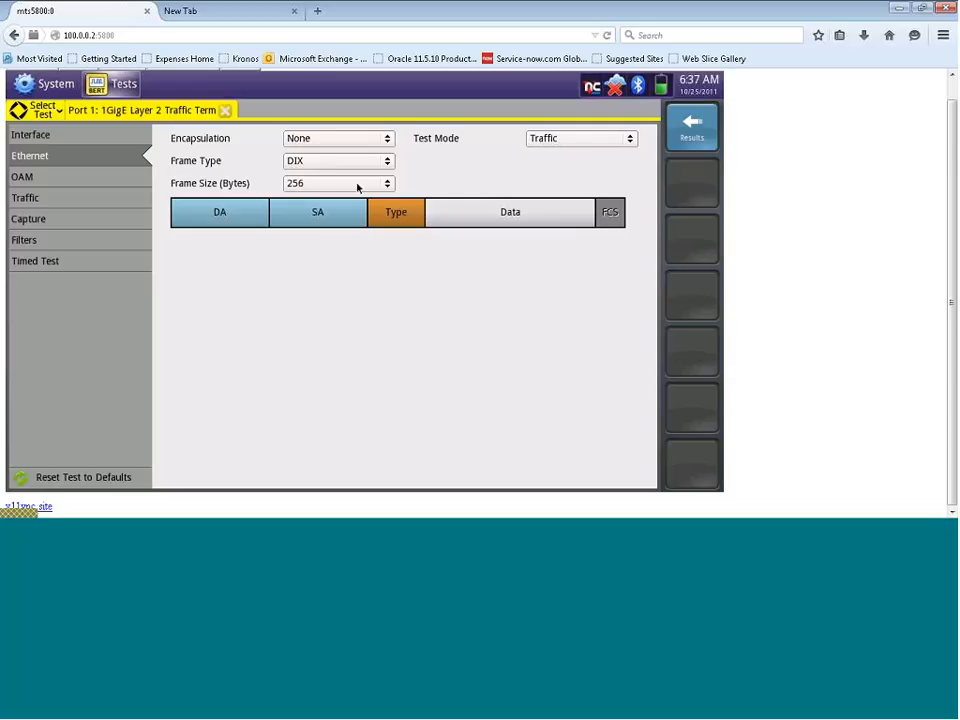
Set the frame size to 512 bytes after briefly trying User Defined 1518.
left_click(338, 183)
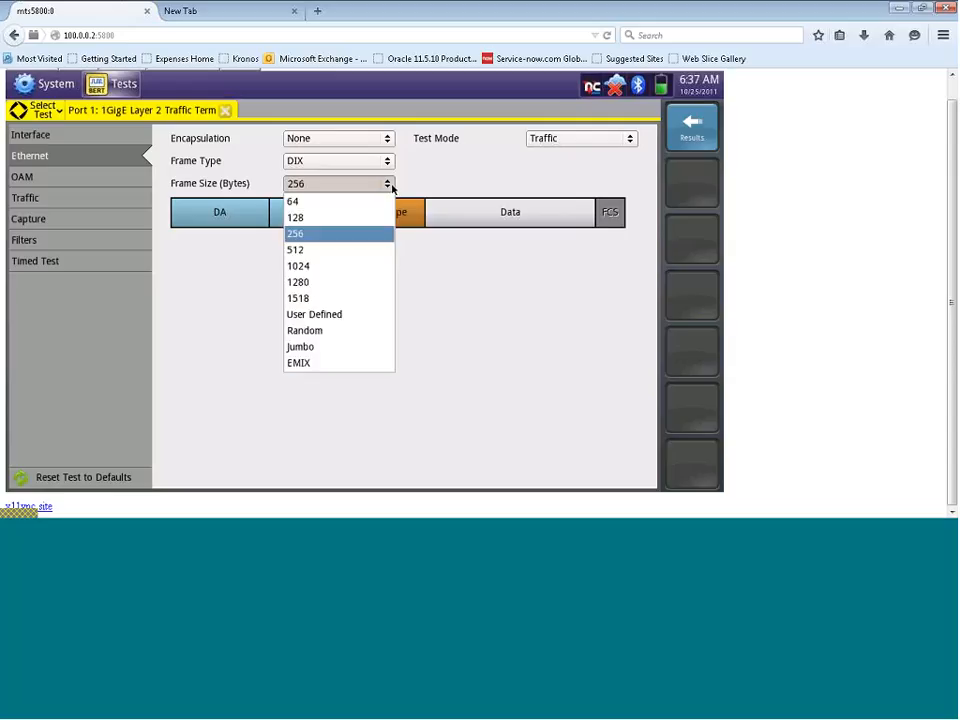
mouse_move(327, 202)
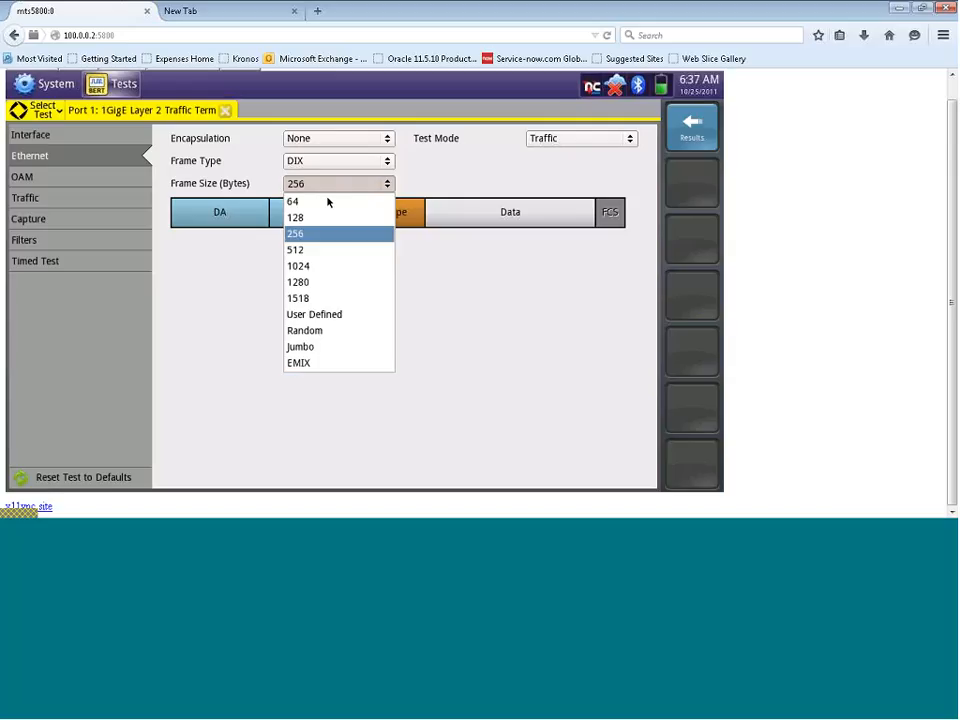
mouse_move(293, 201)
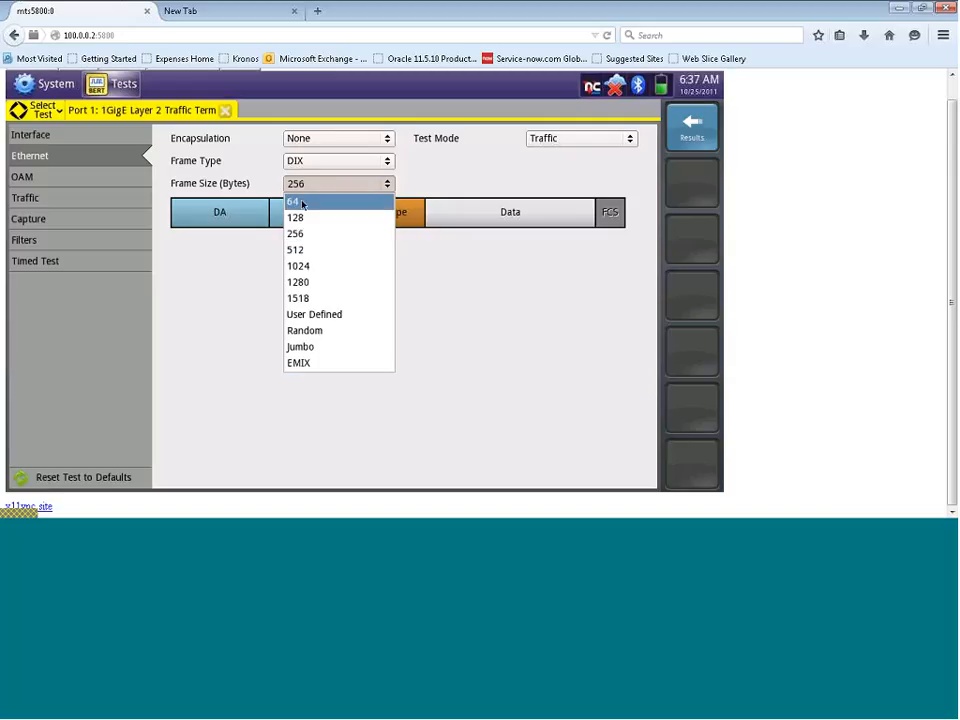
mouse_move(294, 249)
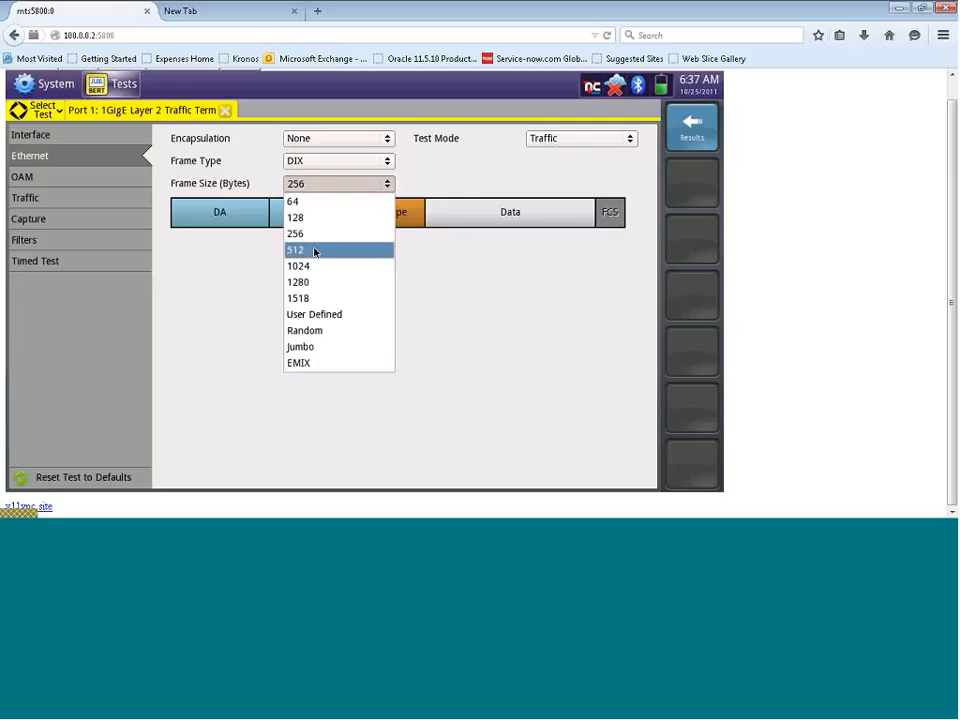
mouse_move(298, 298)
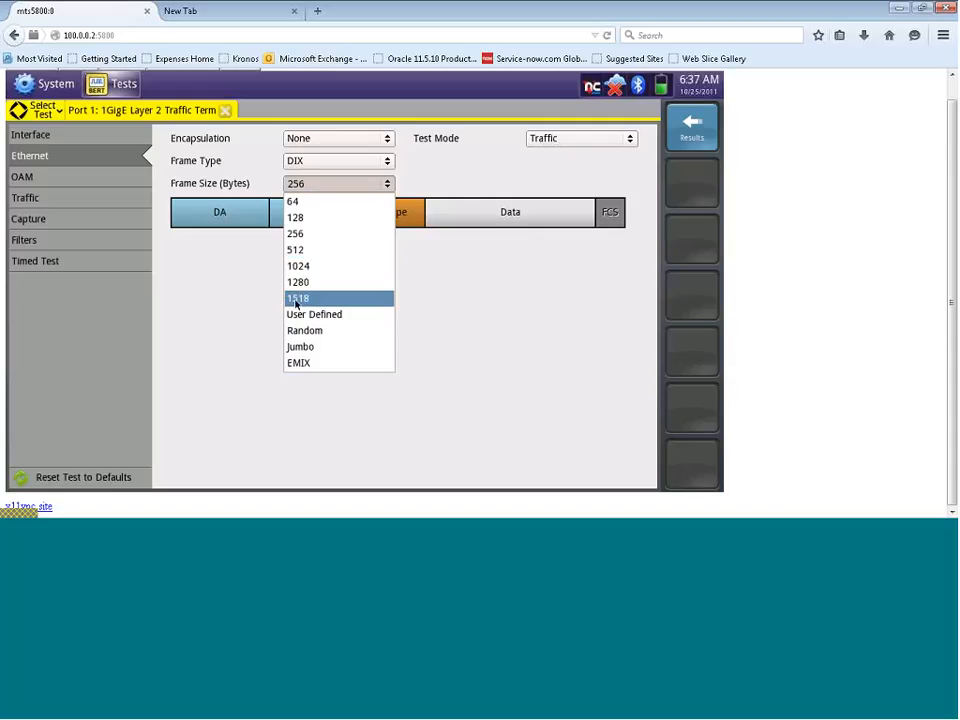
mouse_move(305, 300)
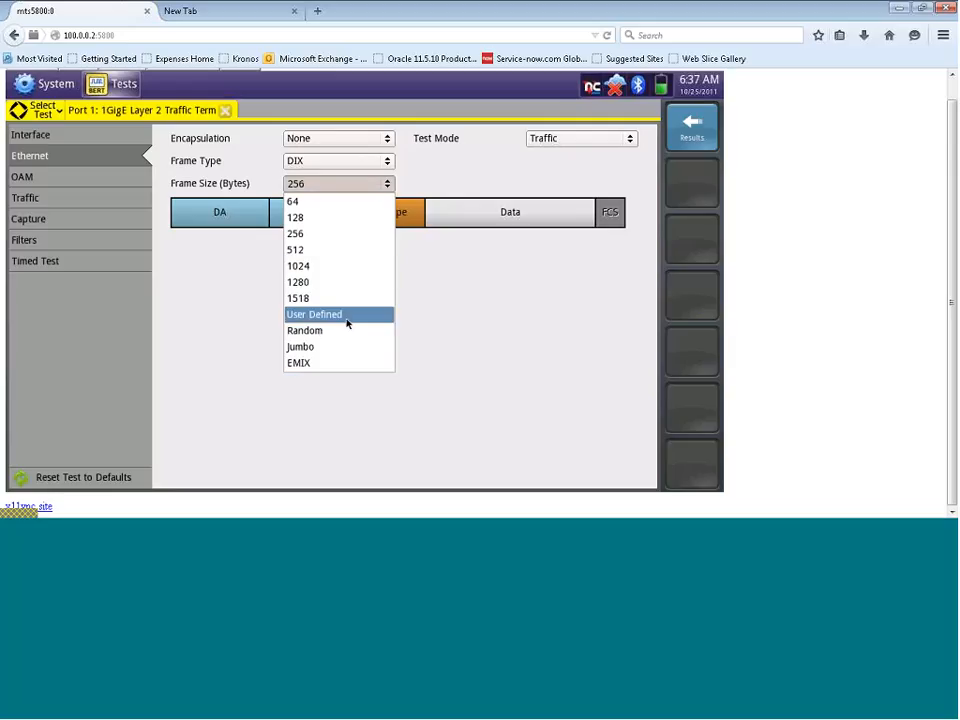
left_click(314, 314)
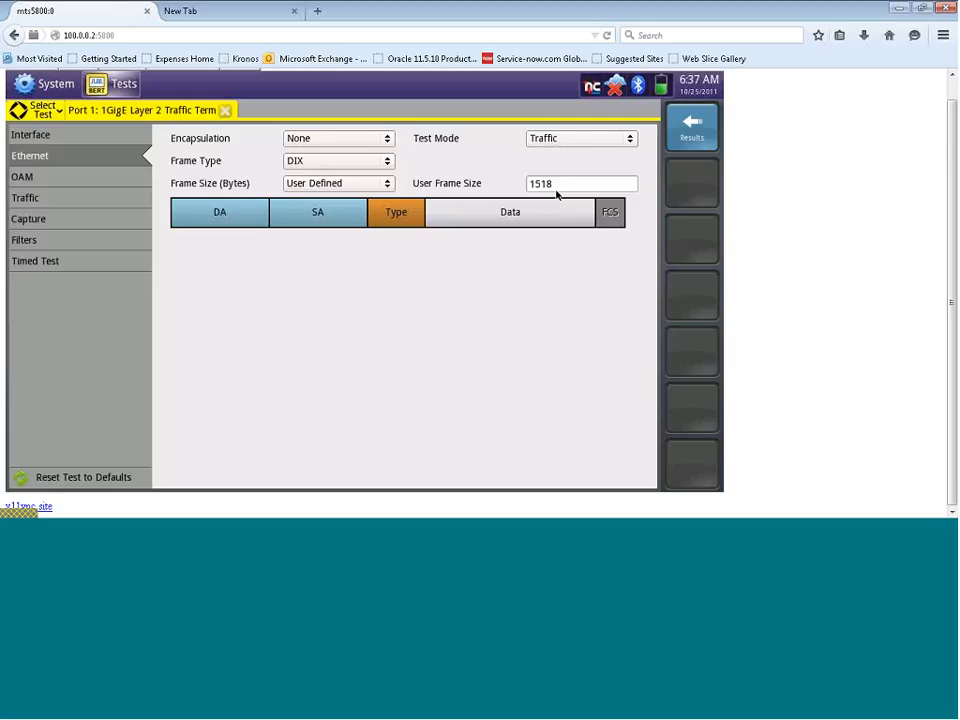
mouse_move(558, 186)
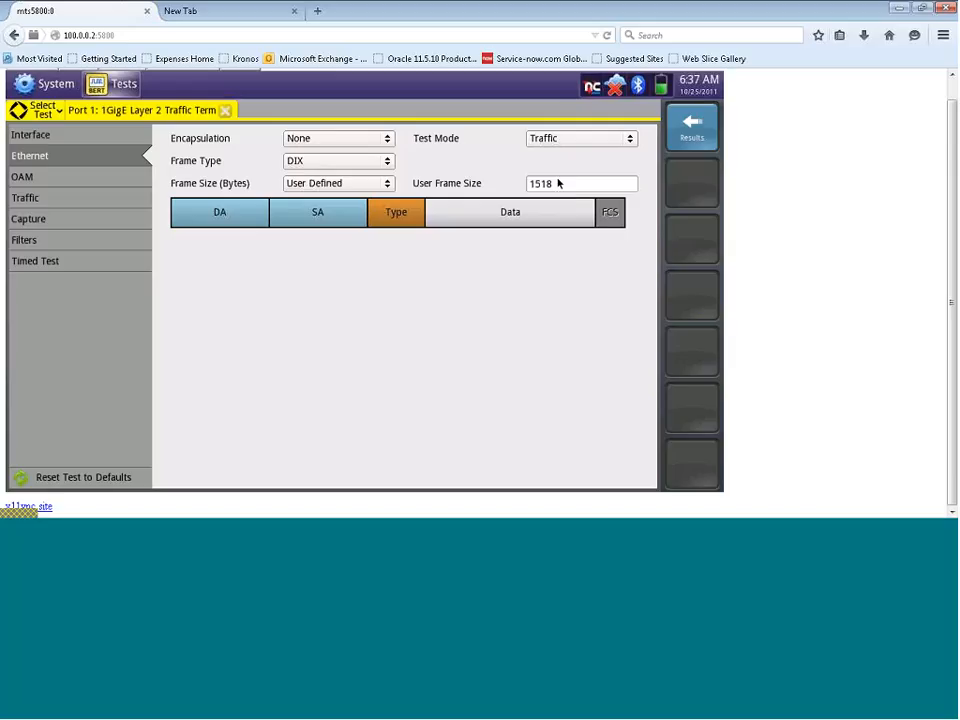
left_click(386, 183)
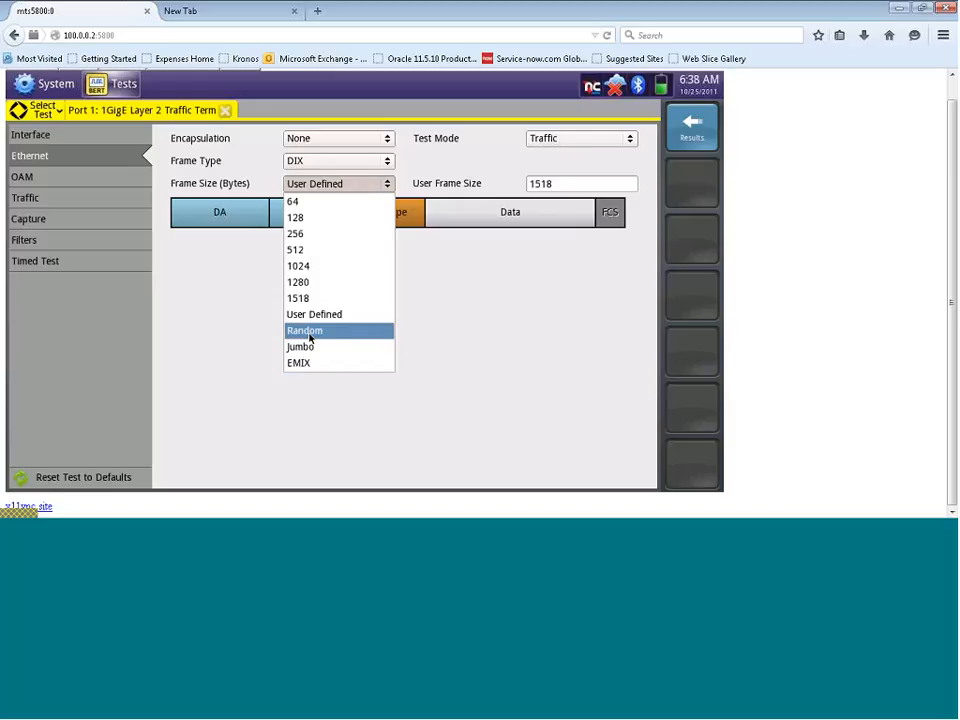
mouse_move(314, 347)
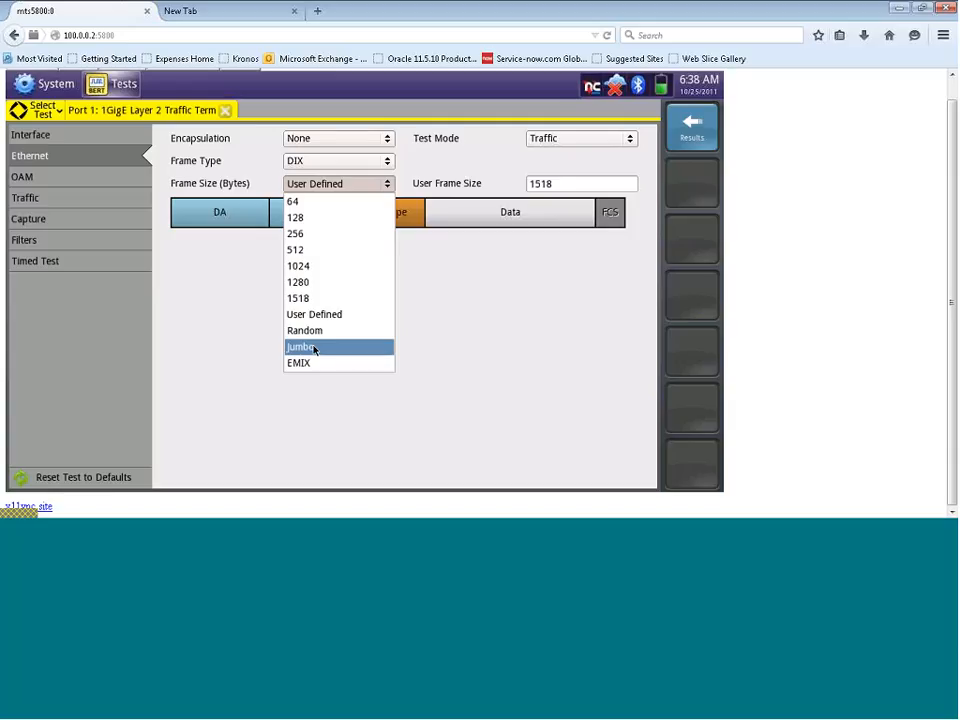
mouse_move(320, 362)
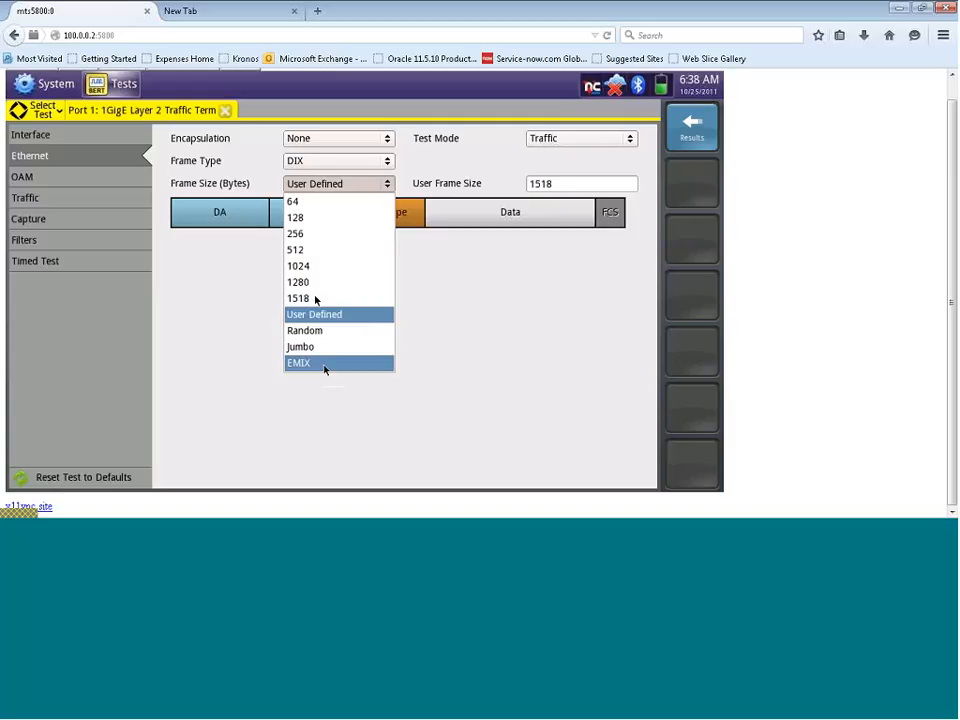
mouse_move(315, 217)
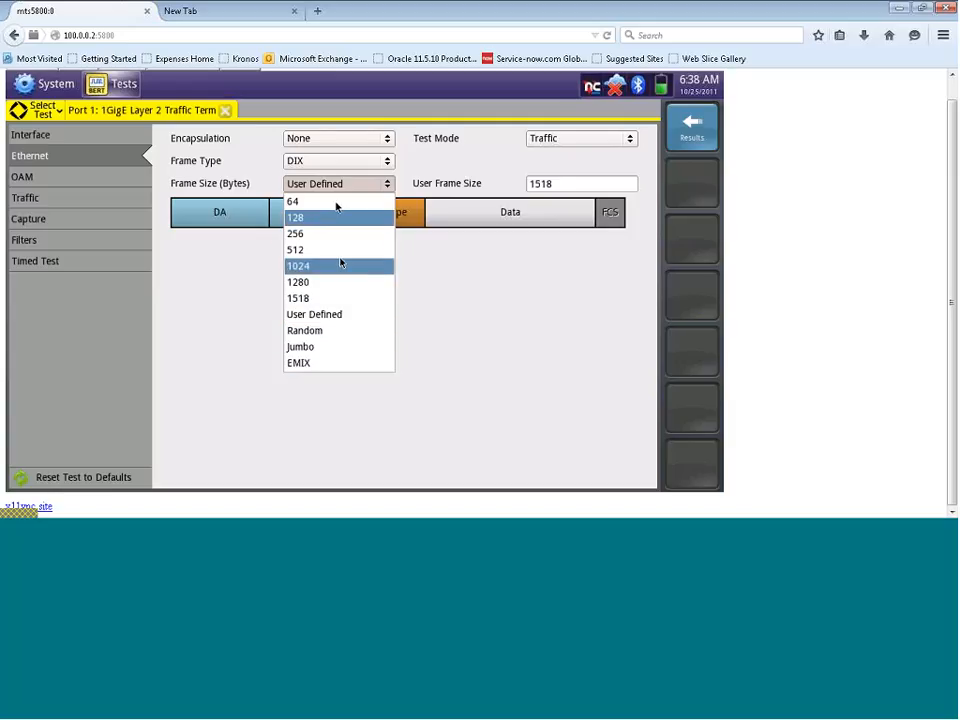
left_click(295, 249)
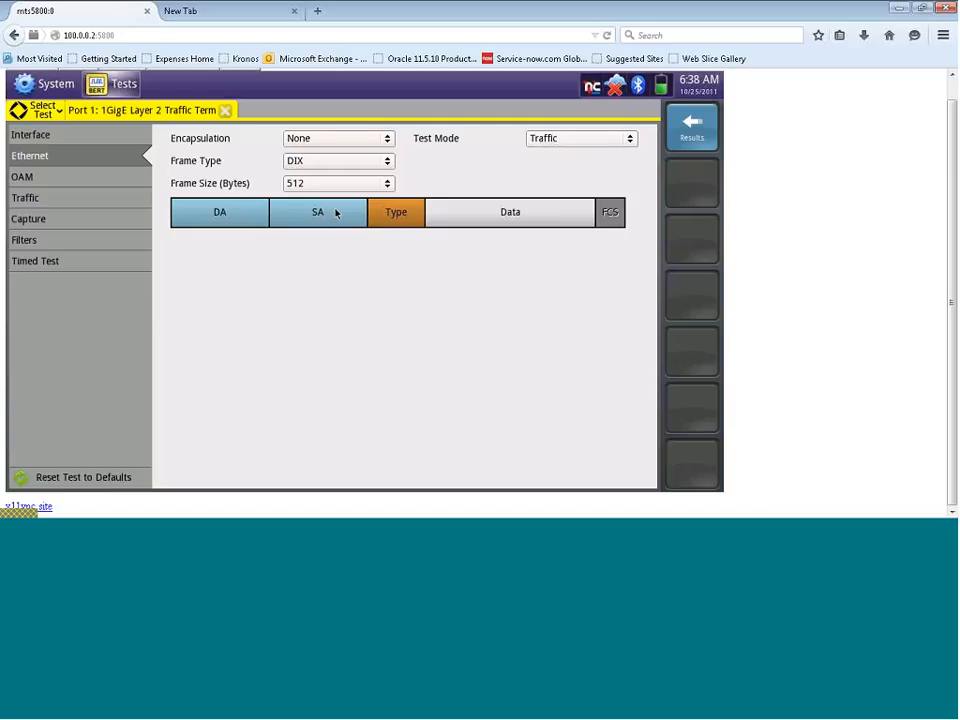
Show the SA settings with the factory default MAC and auto-increment off.
left_click(318, 211)
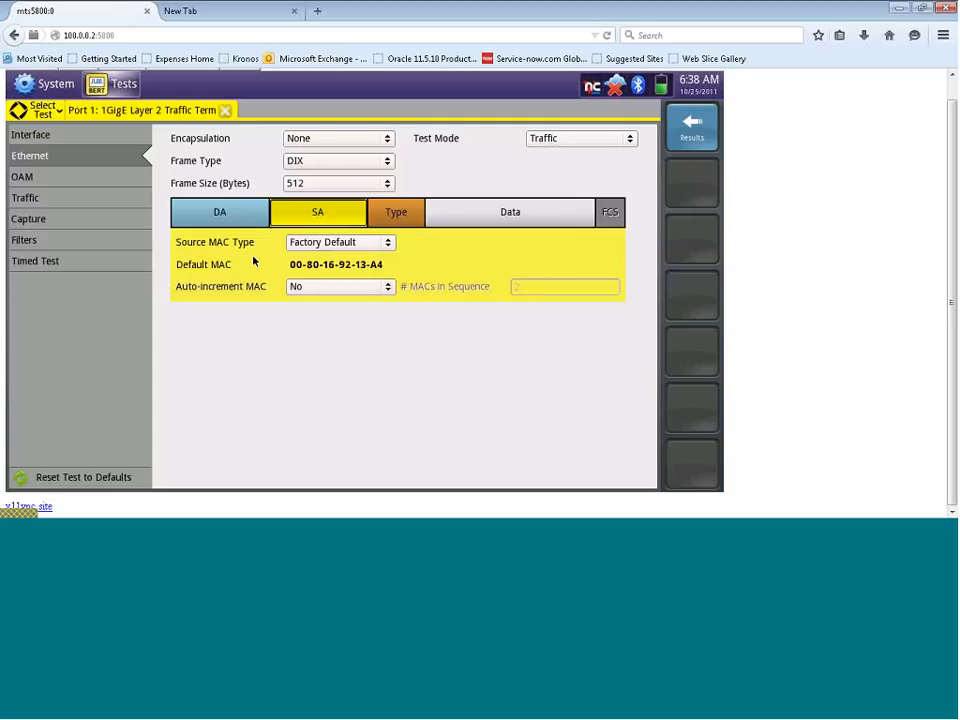
mouse_move(320, 272)
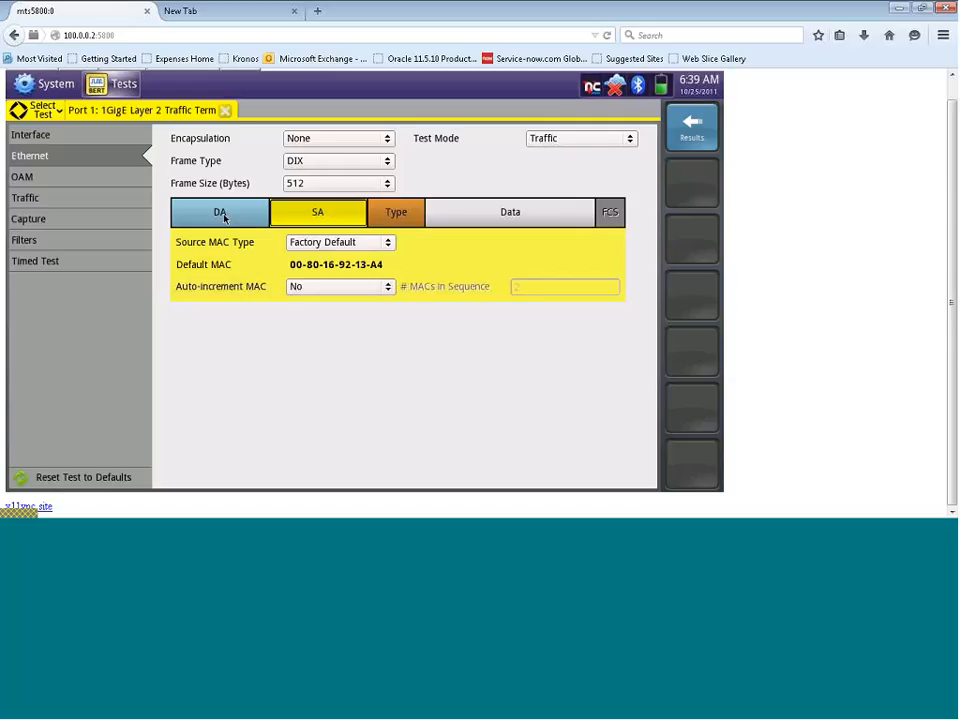
left_click(220, 211)
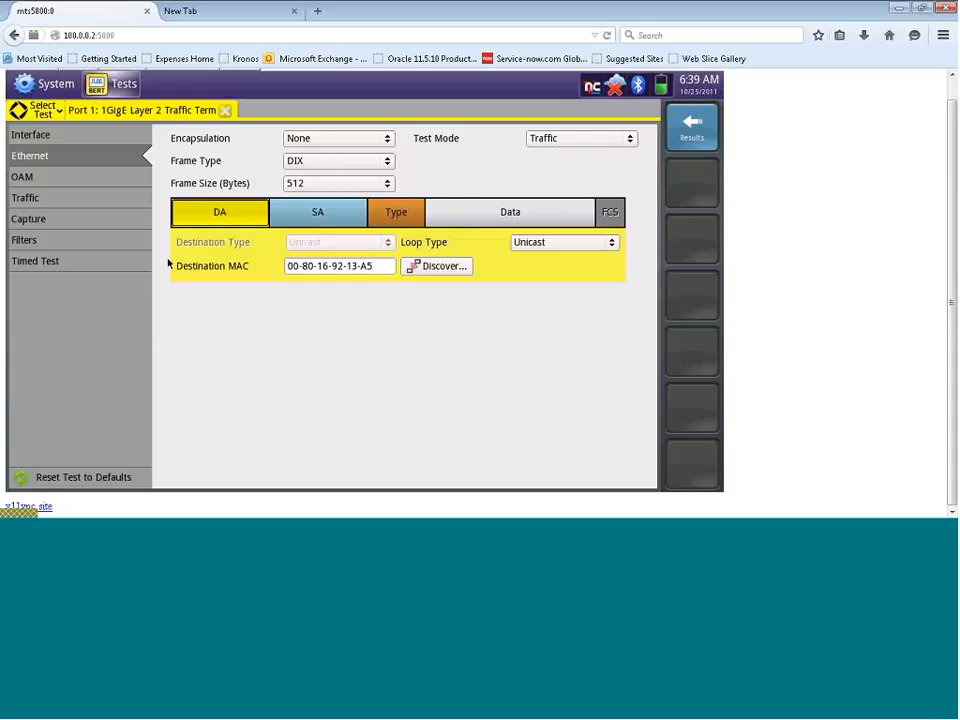
mouse_move(196, 257)
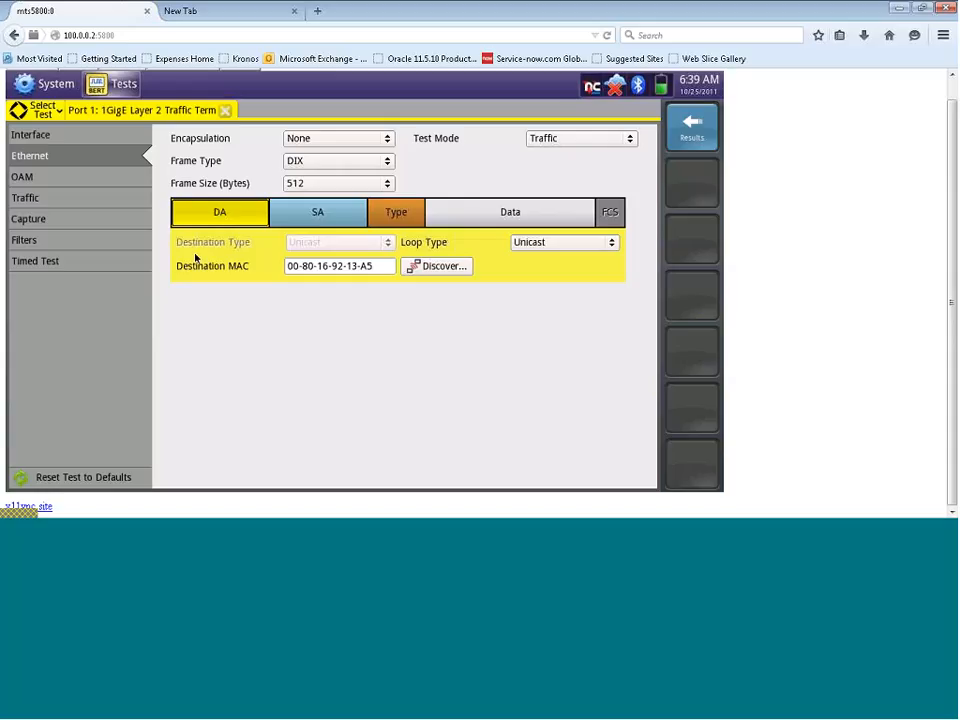
mouse_move(238, 268)
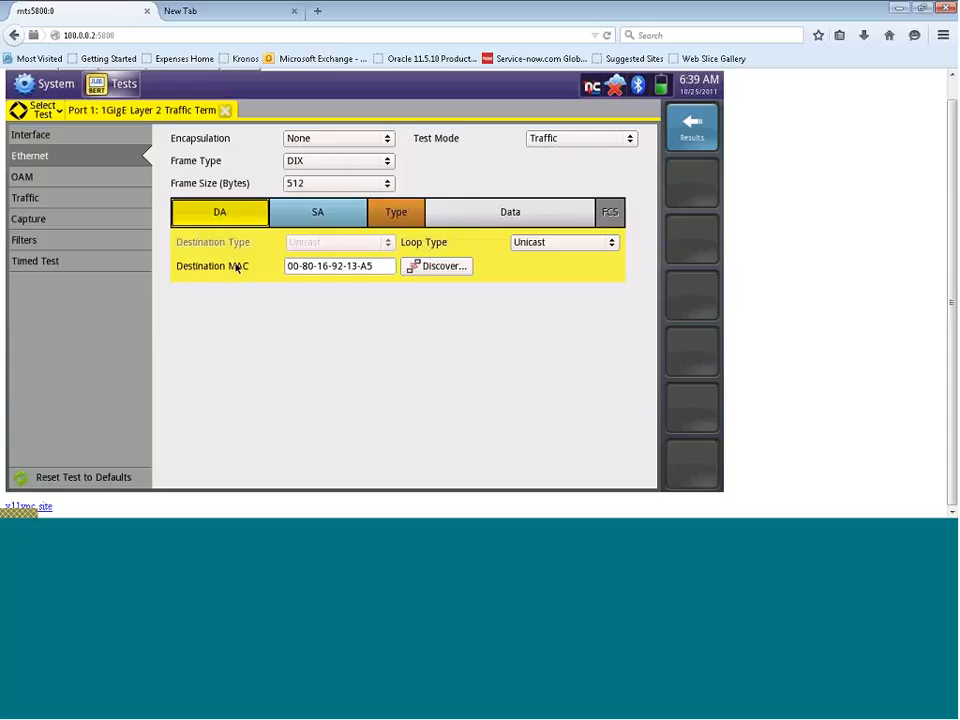
left_click(340, 265)
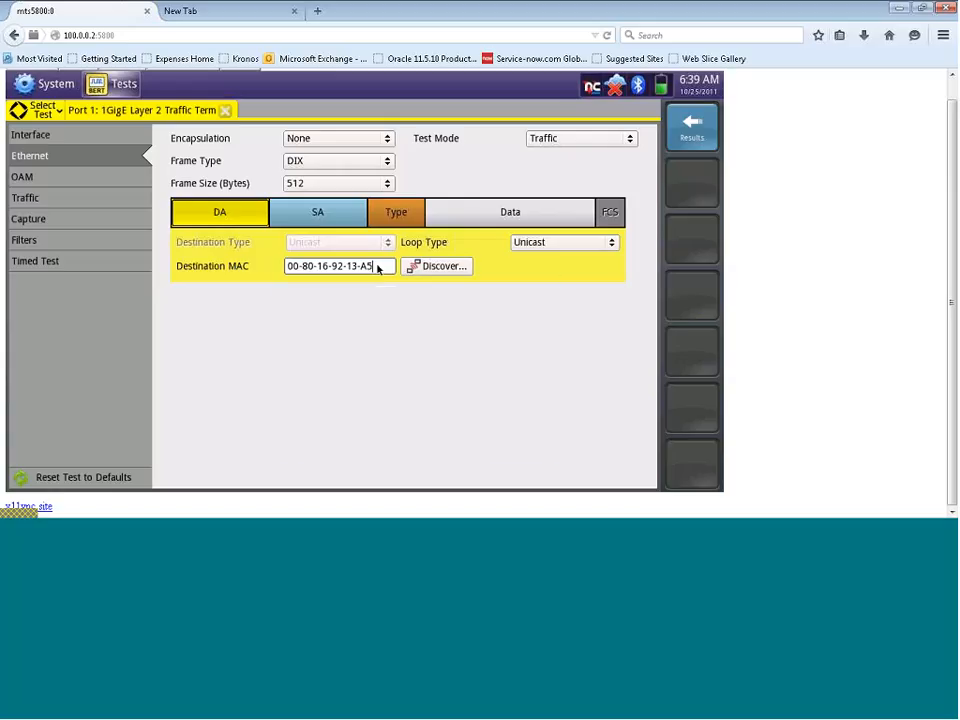
left_click(335, 266)
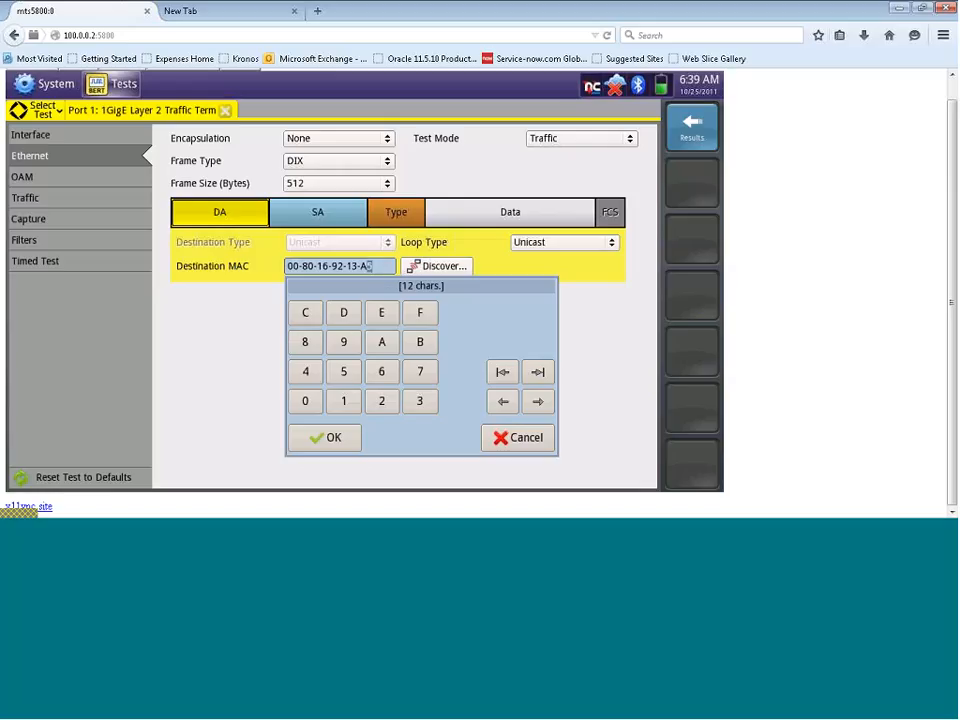
left_click(324, 437)
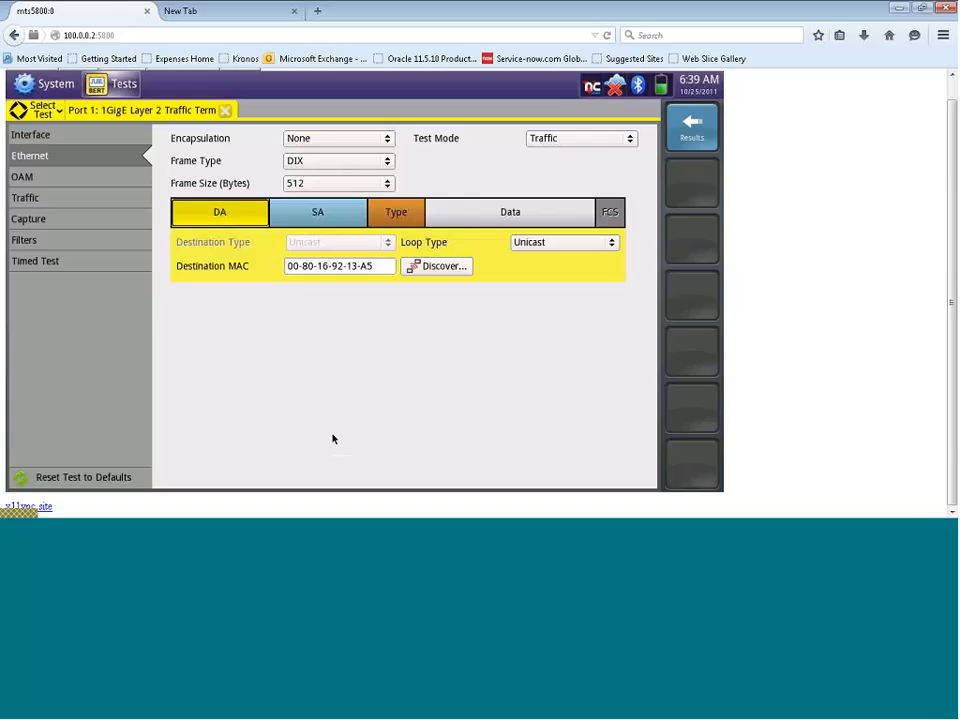
mouse_move(360, 337)
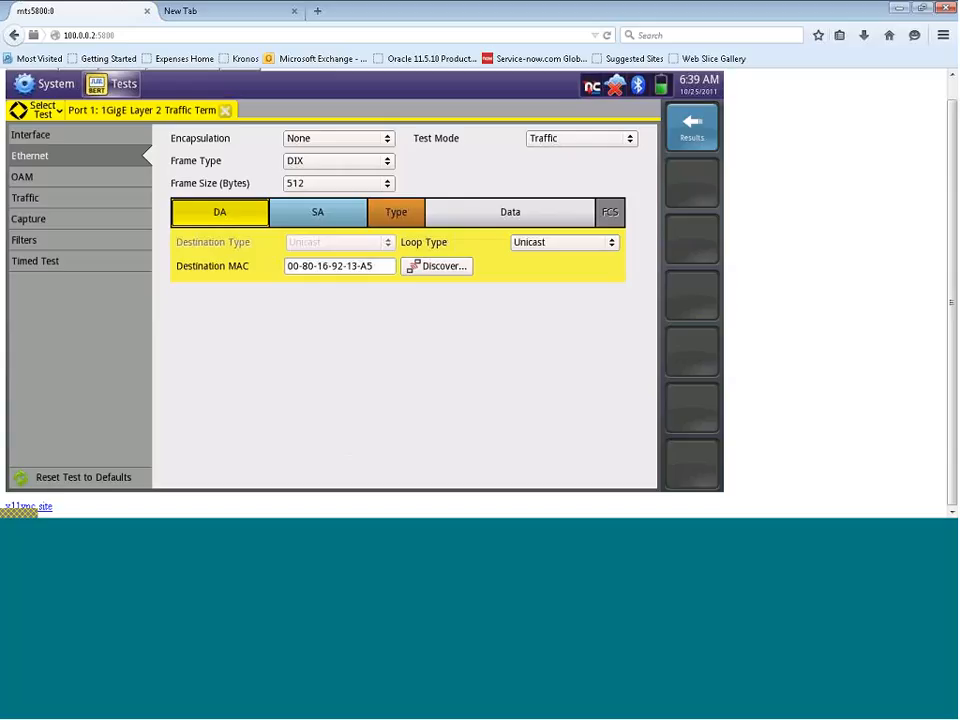
mouse_move(47, 198)
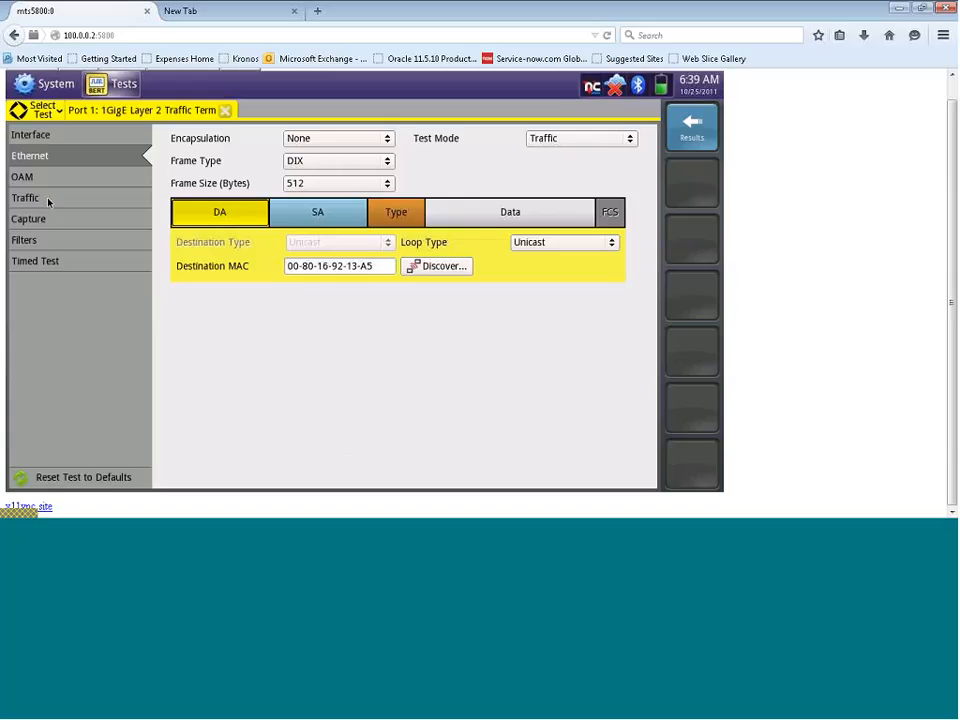
Show the Traffic settings and keep the load type Constant.
left_click(25, 197)
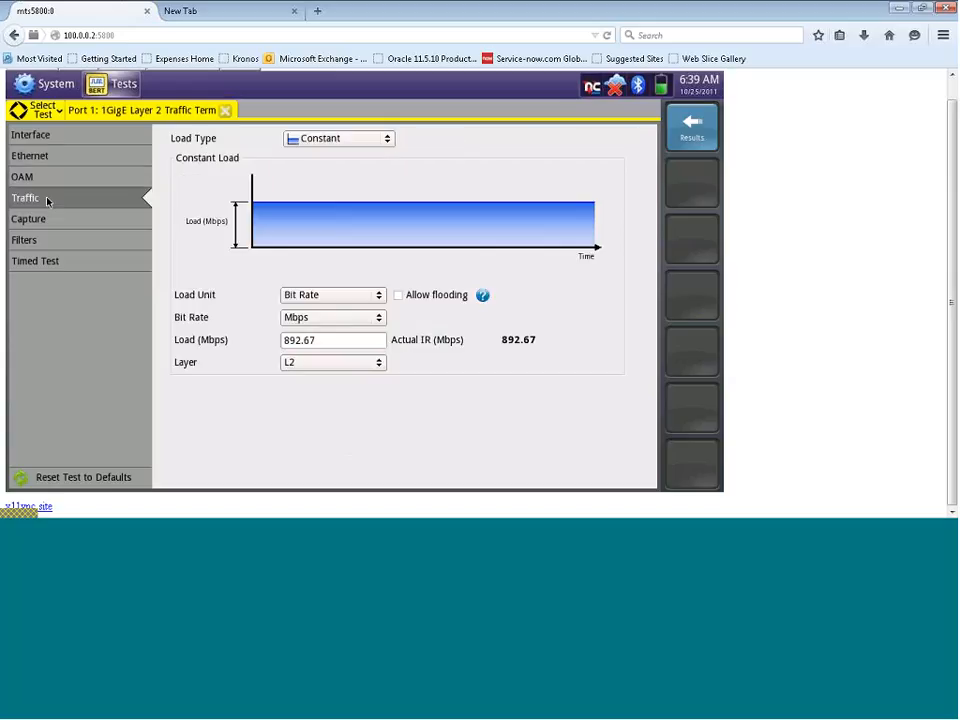
mouse_move(348, 198)
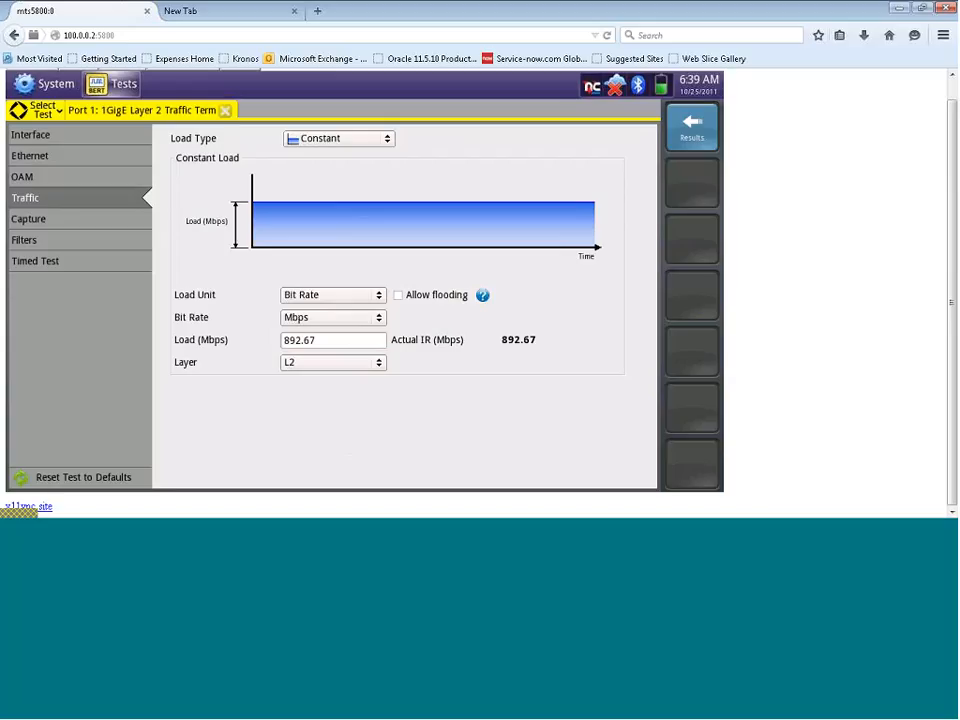
mouse_move(188, 138)
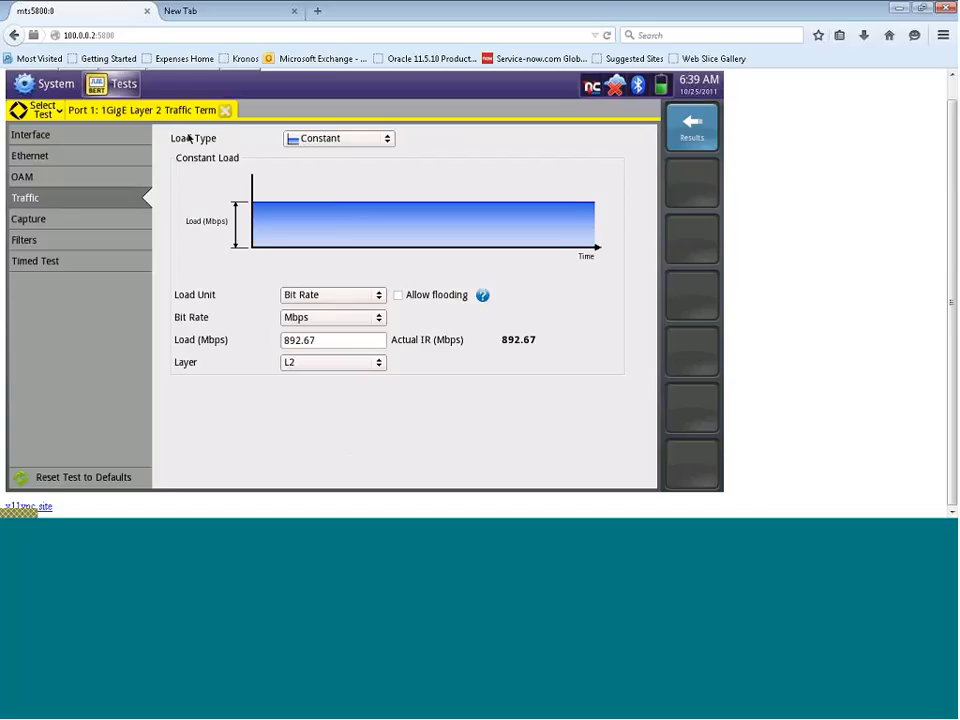
mouse_move(228, 140)
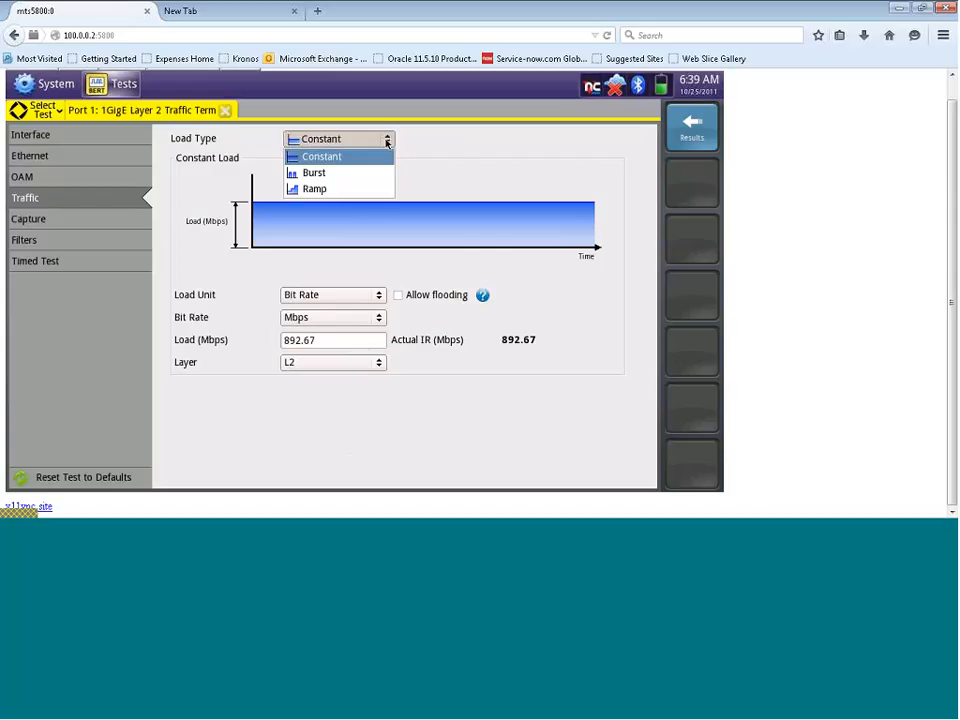
mouse_move(380, 145)
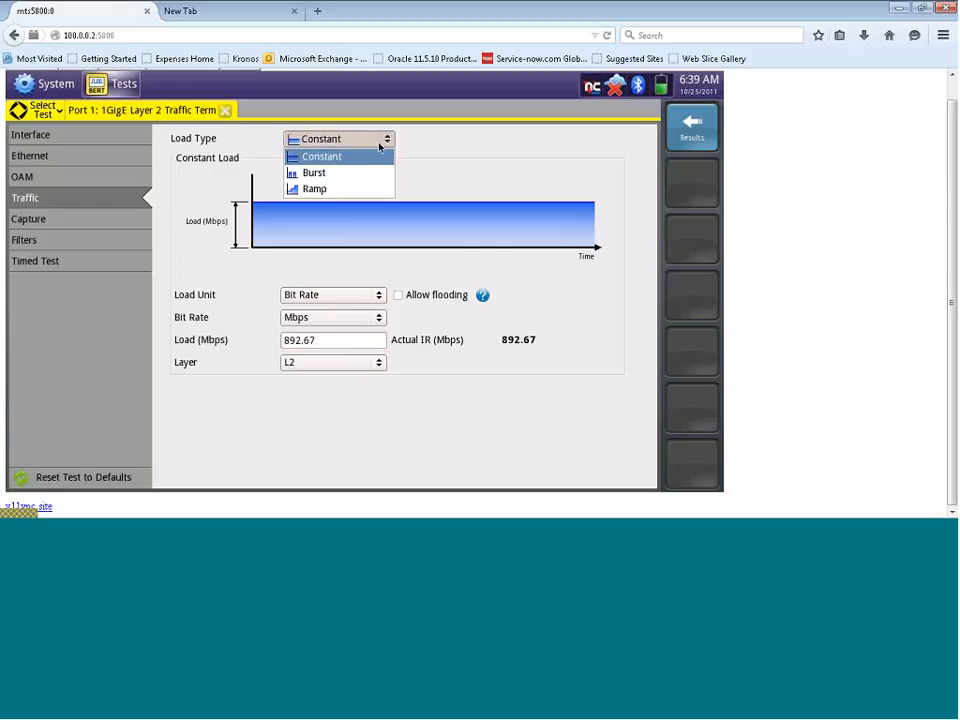
left_click(321, 156)
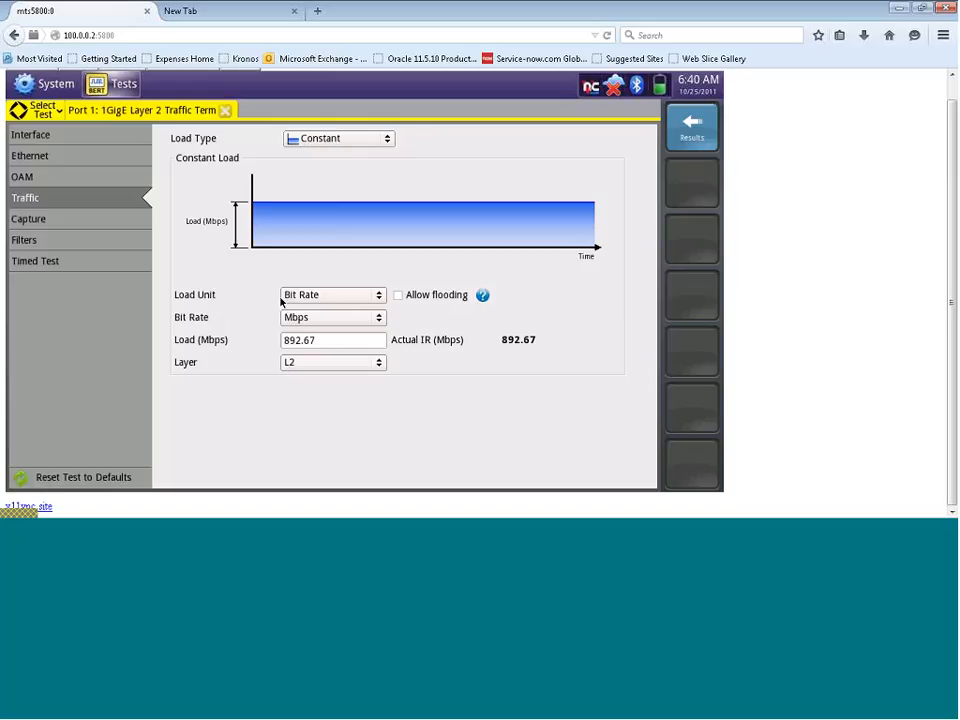
mouse_move(313, 328)
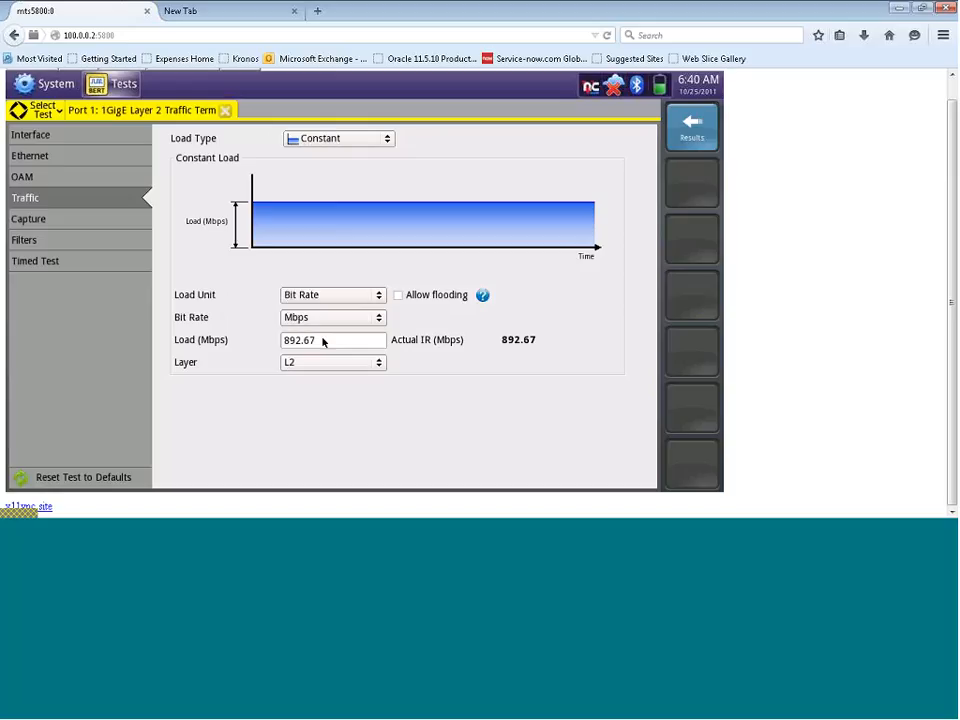
mouse_move(292, 362)
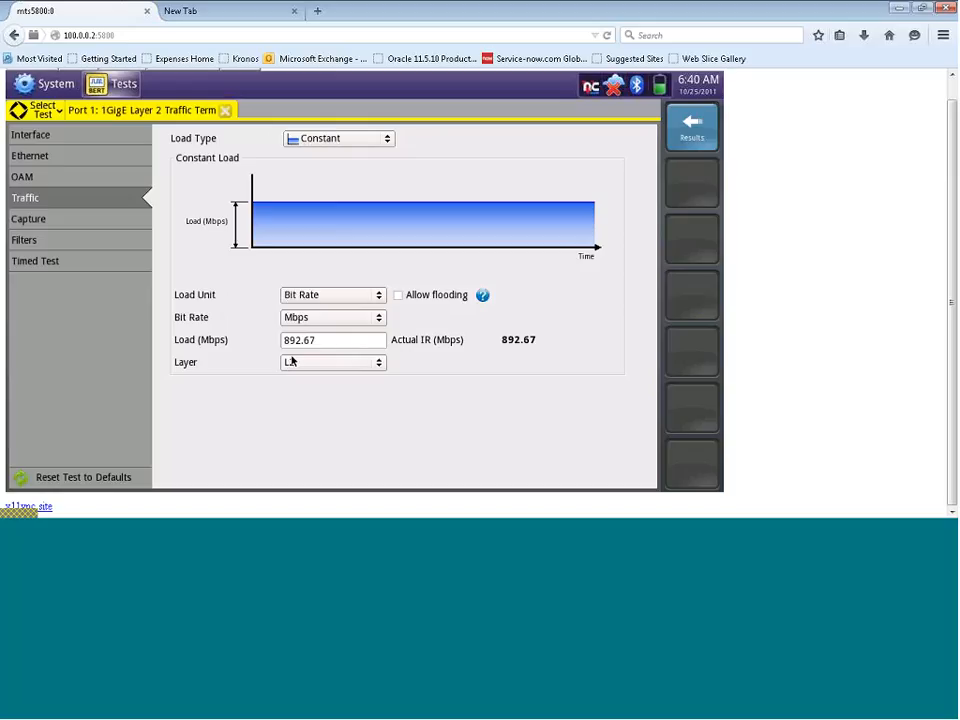
Switch the load layer to L1 and enter a 100 Mbps load.
left_click(333, 362)
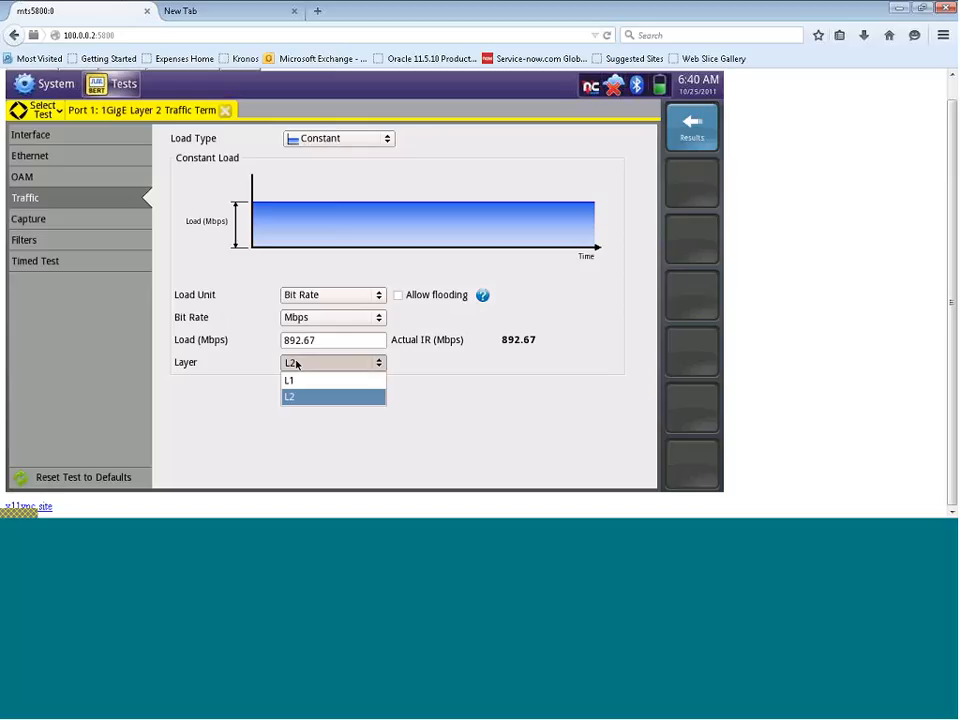
mouse_move(290, 380)
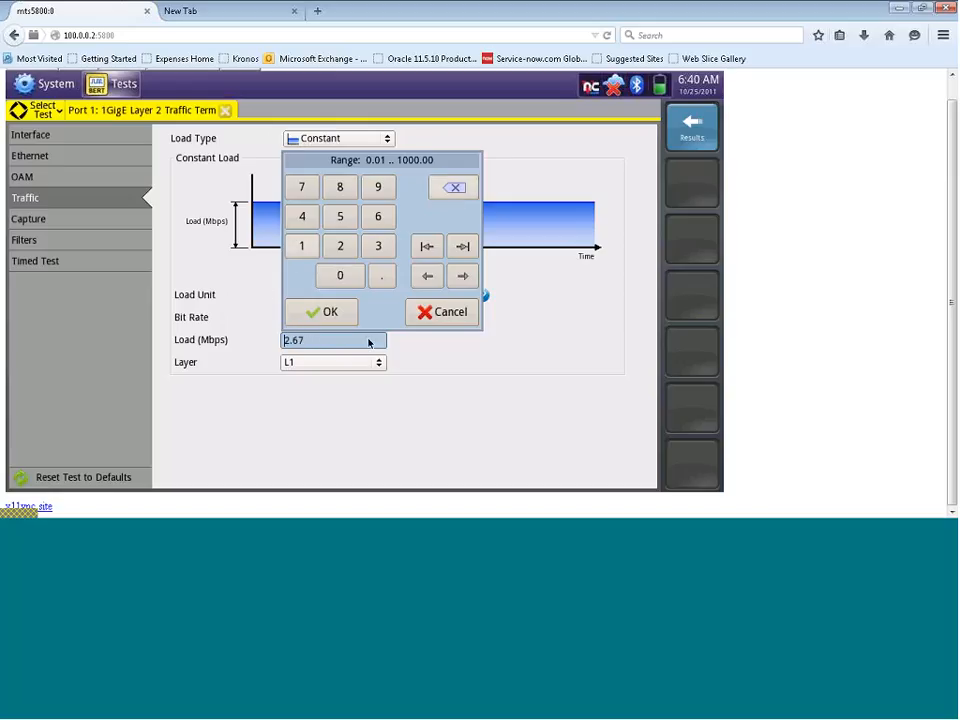
left_click(454, 188)
type("1")
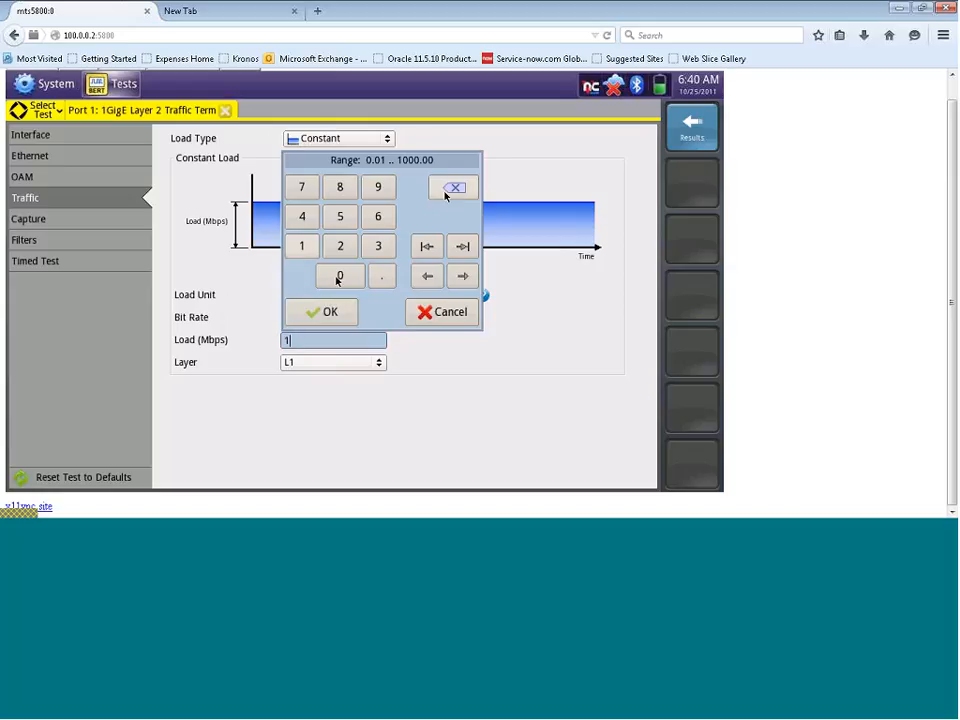
left_click(330, 311)
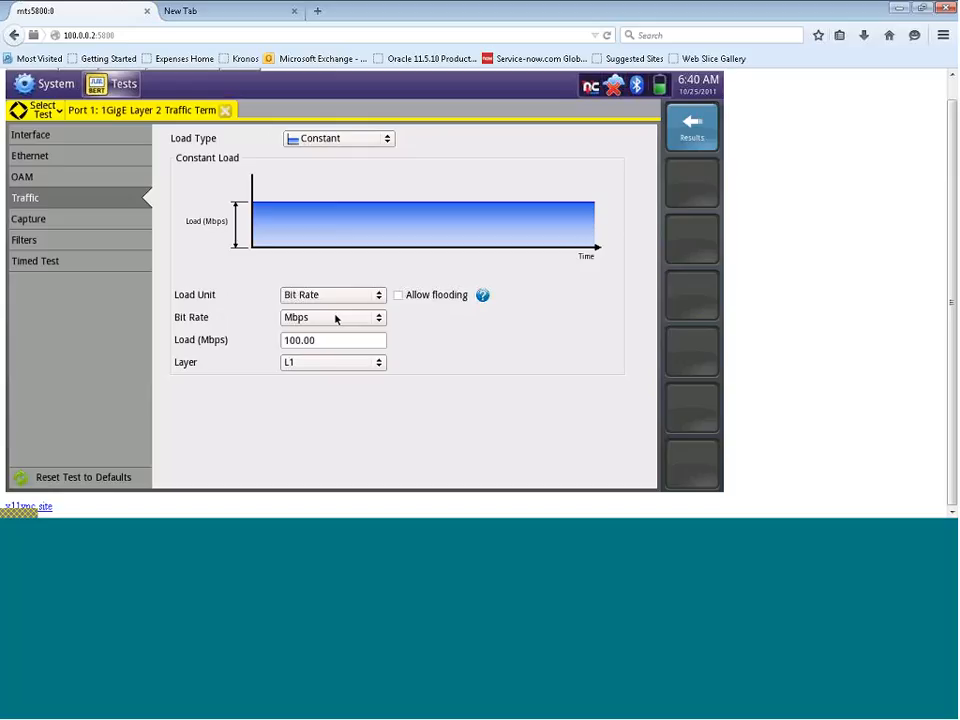
mouse_move(336, 318)
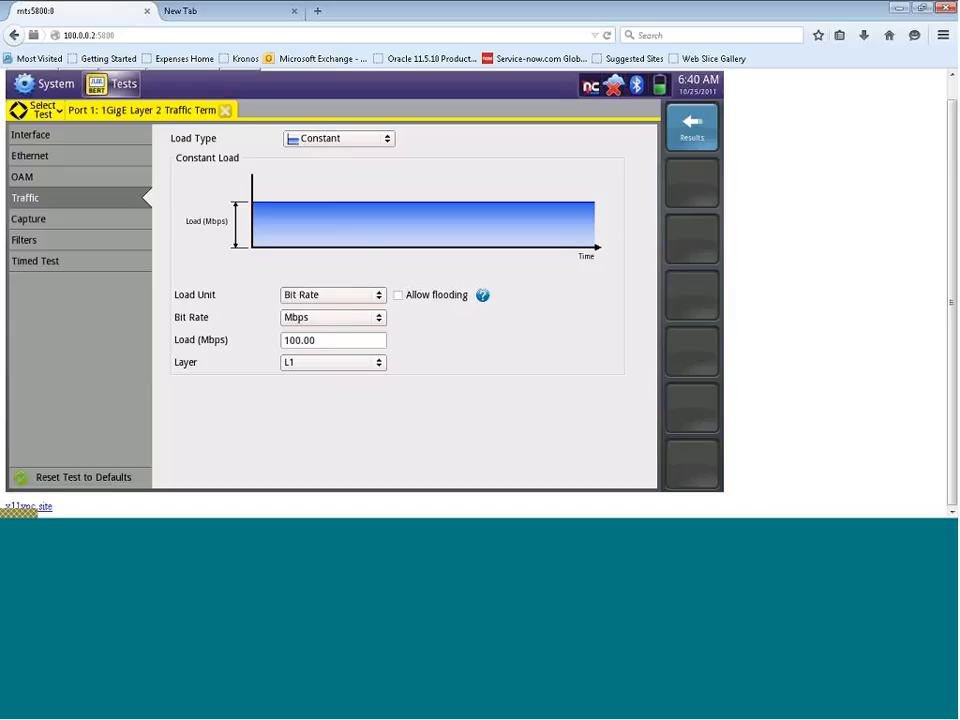
mouse_move(701, 137)
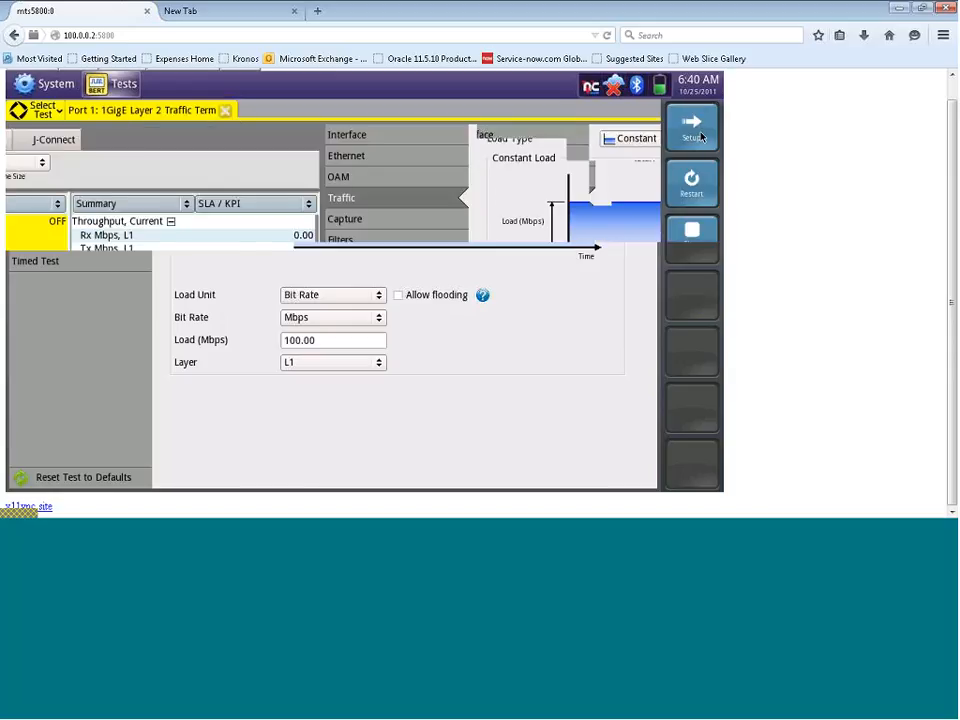
Return to the running test's results and show the traffic Actions controls.
left_click(691, 125)
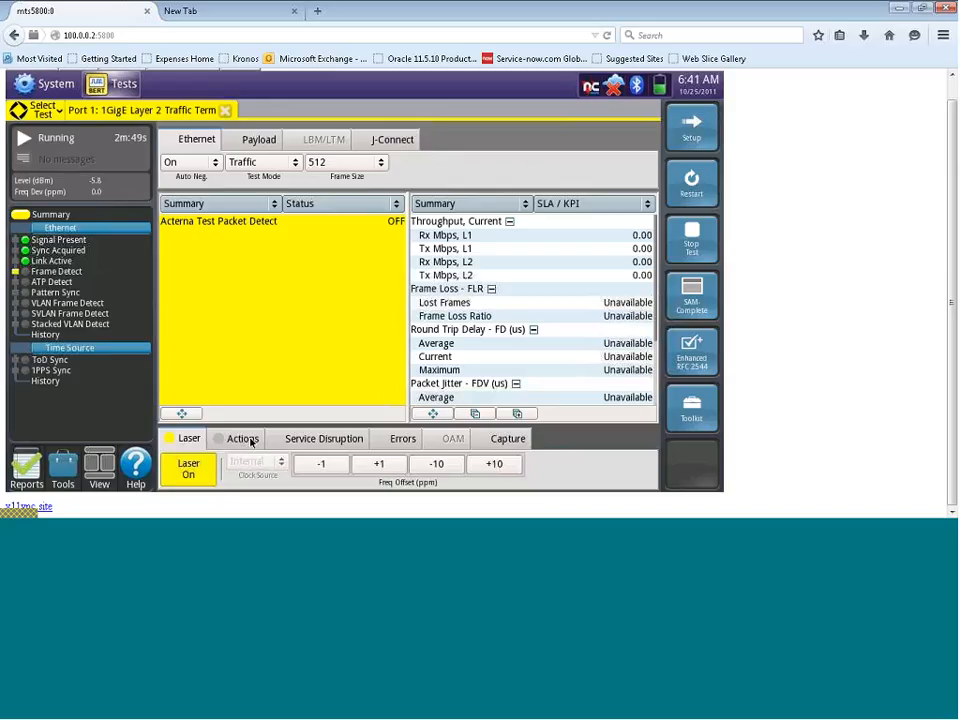
left_click(242, 438)
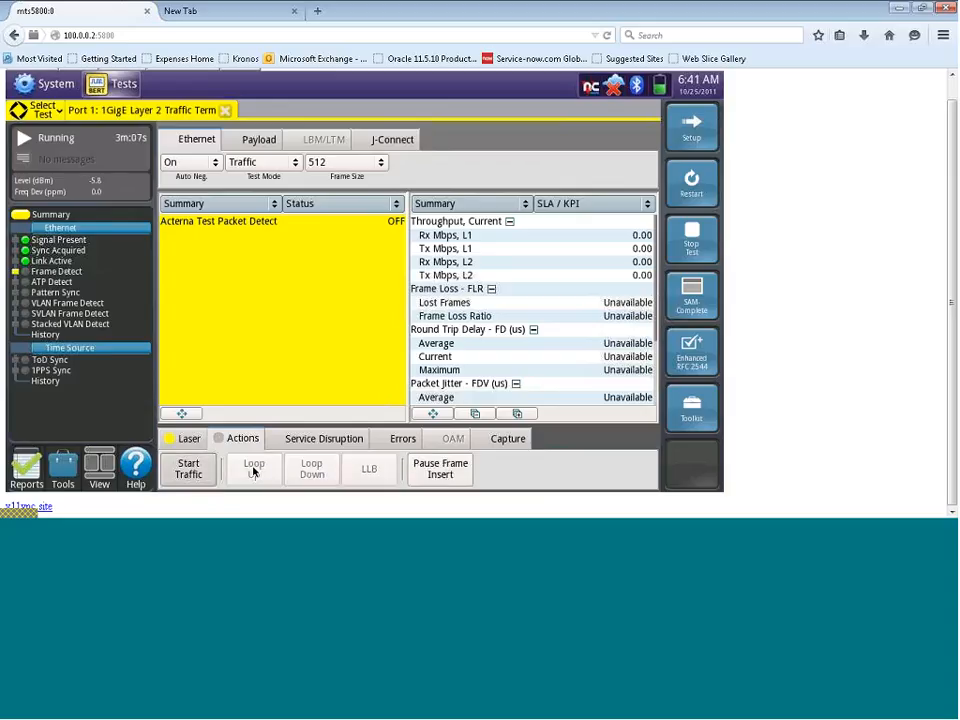
Send a far-end Loop Up request three times, ending in Acknowledgement Timeout.
left_click(254, 468)
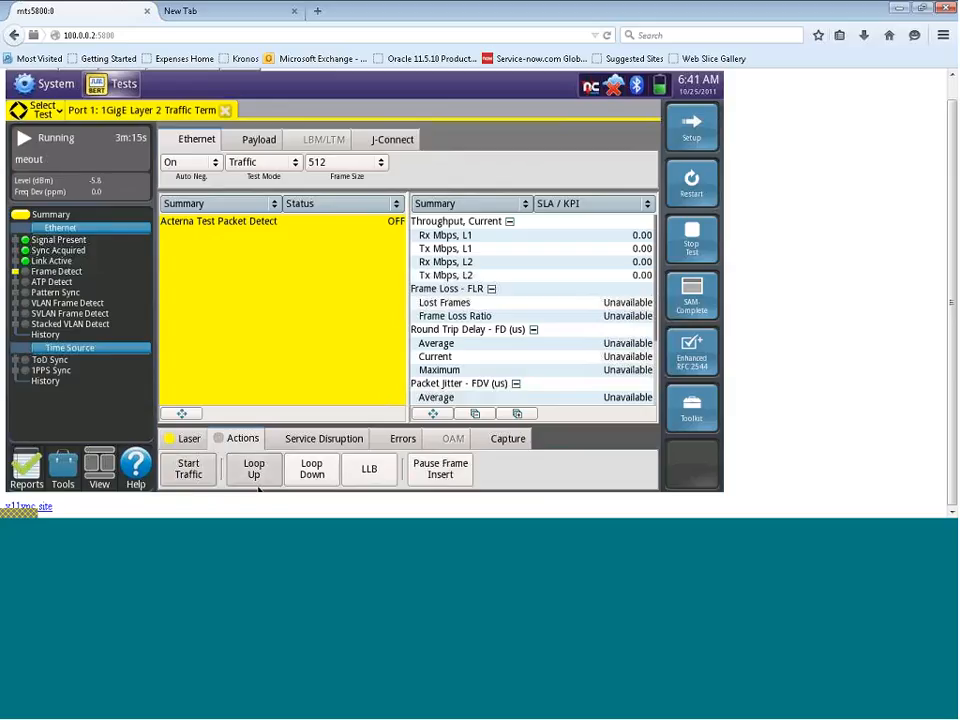
left_click(253, 468)
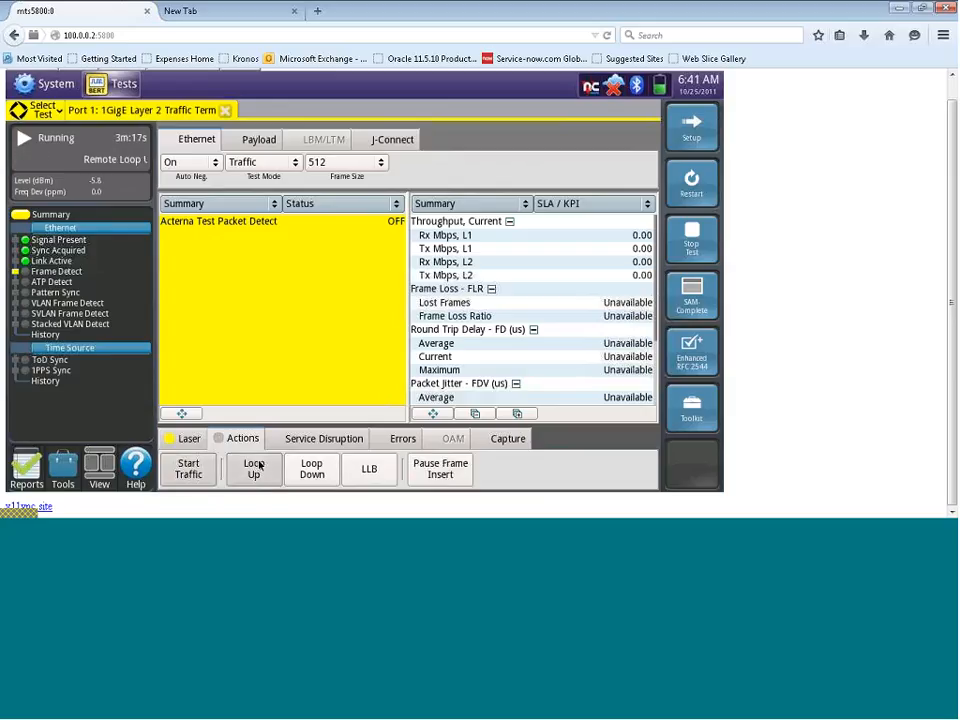
left_click(254, 468)
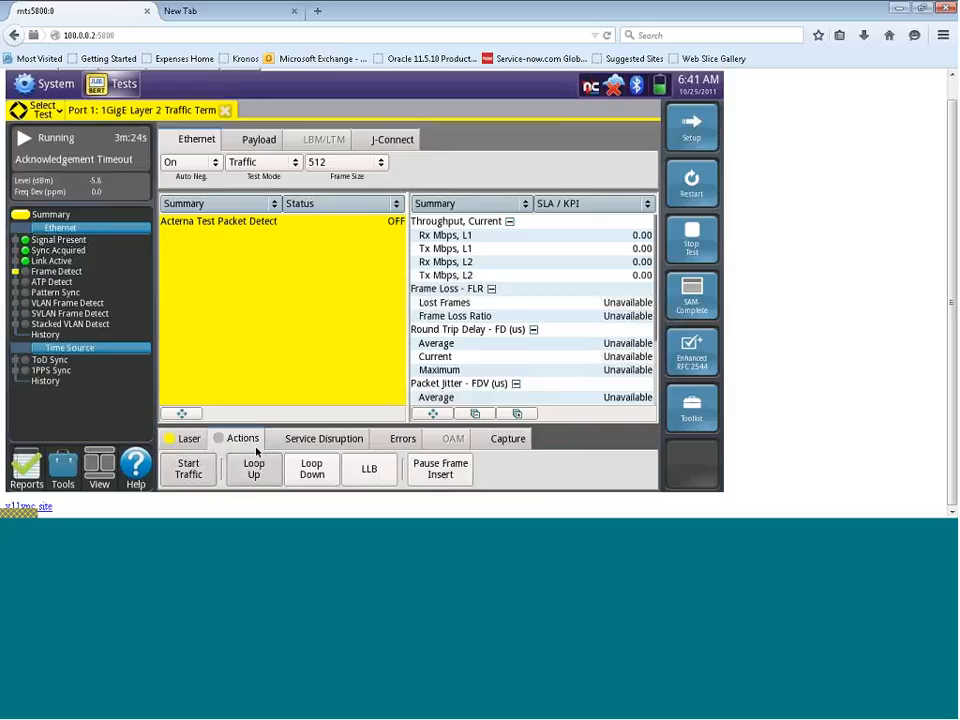
mouse_move(193, 463)
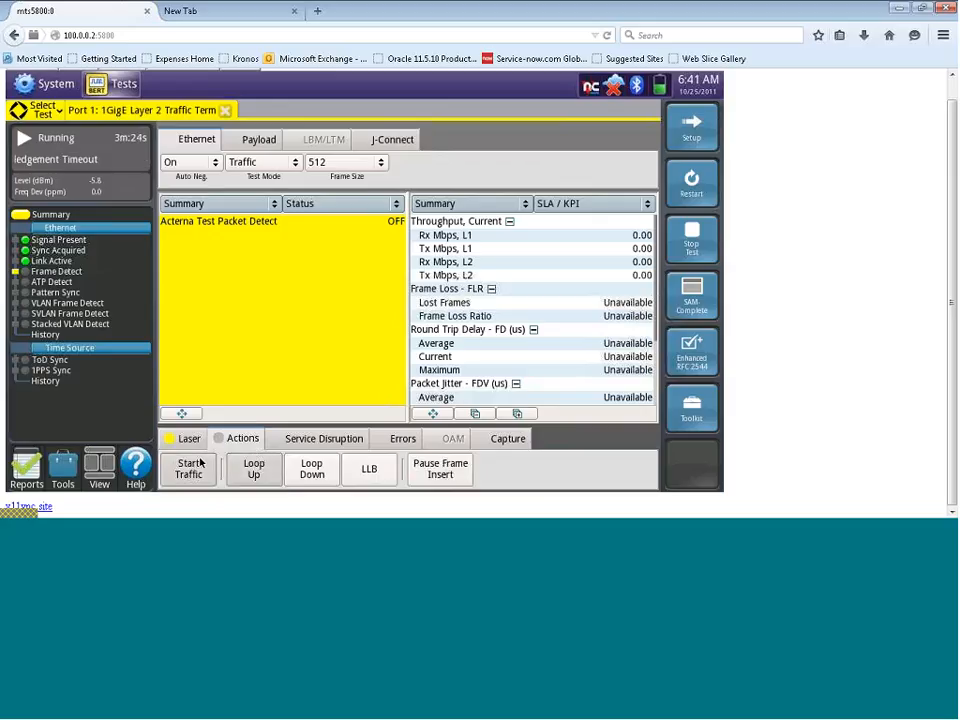
Start the traffic and confirm ALL SUMMARY RESULTS OK at 100 Mbps L1.
left_click(188, 468)
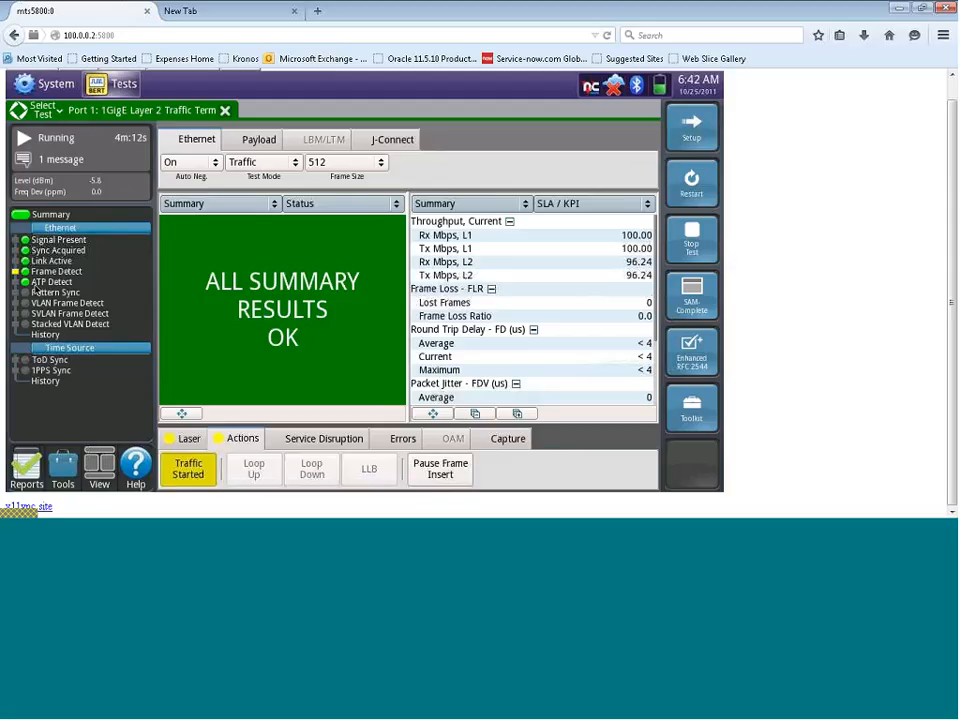
mouse_move(126, 299)
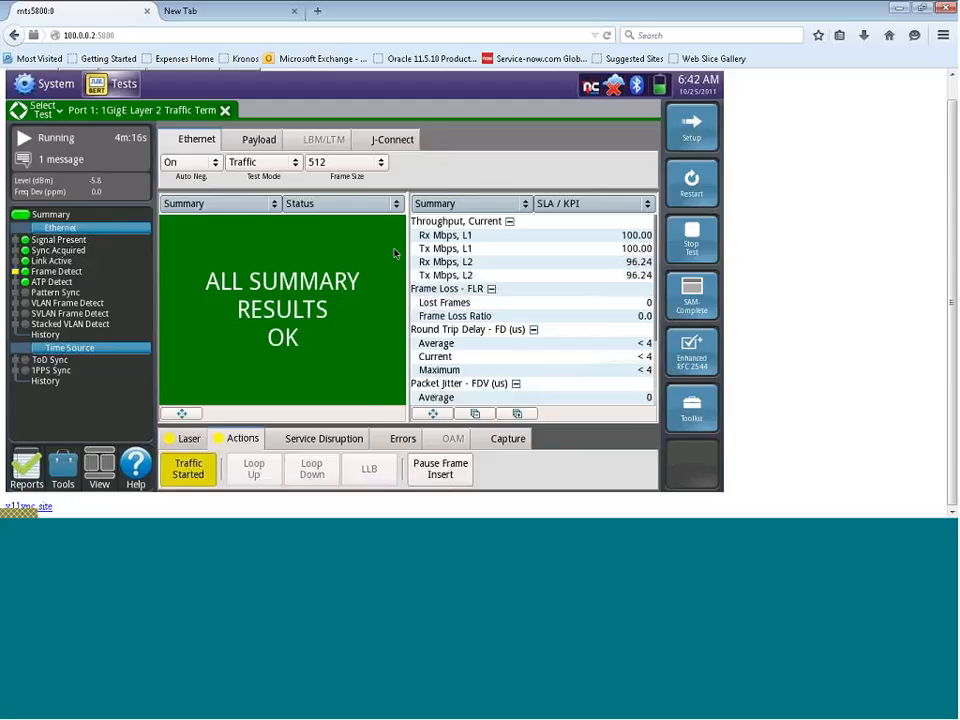
mouse_move(559, 201)
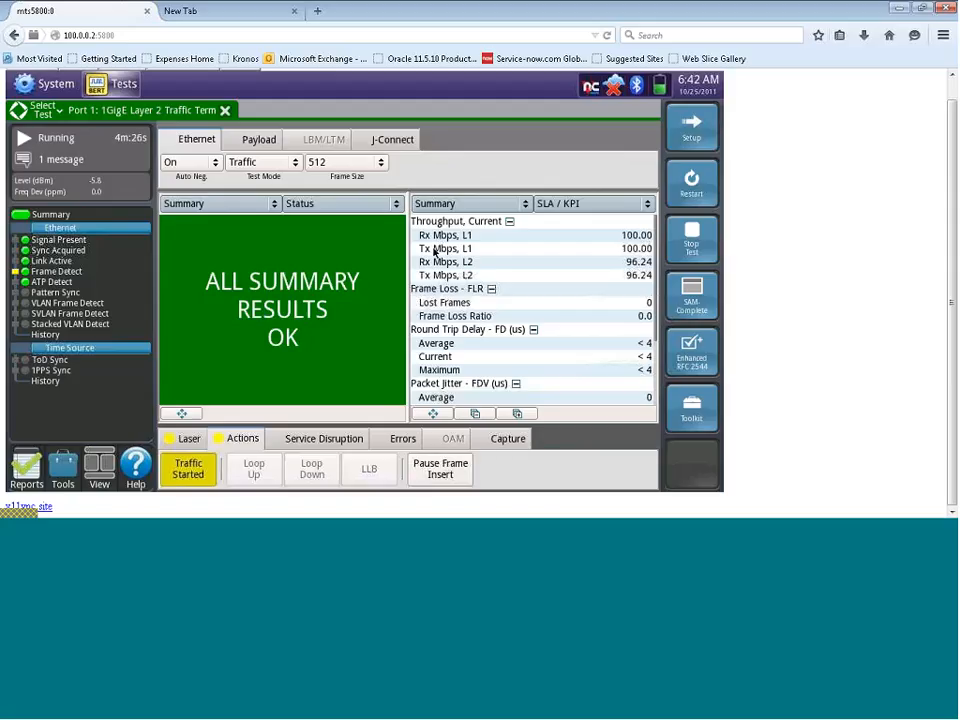
mouse_move(463, 292)
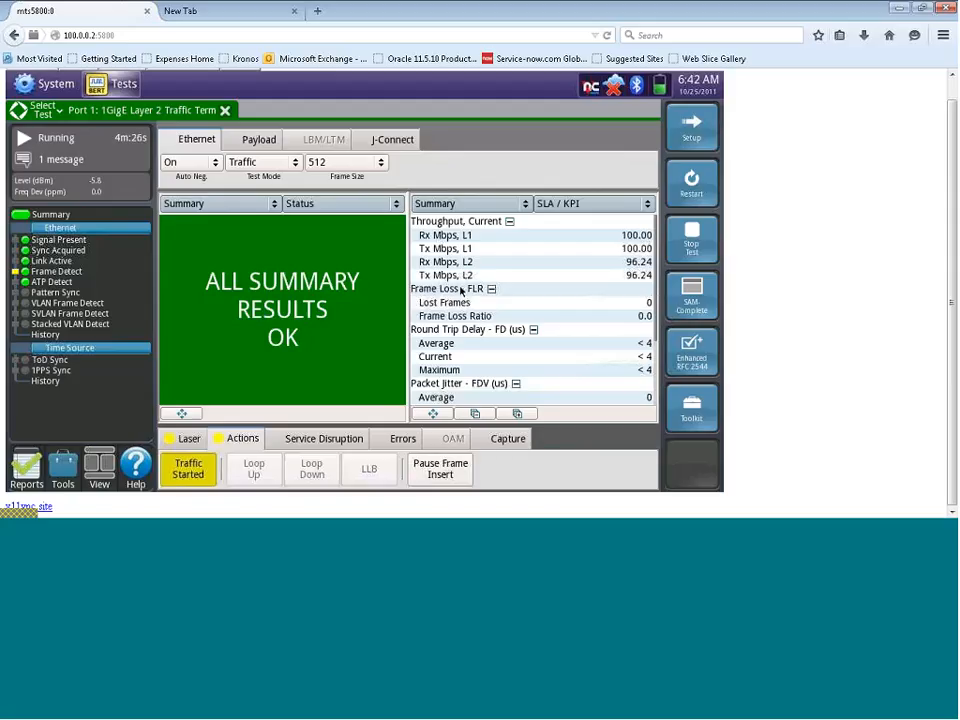
mouse_move(432, 336)
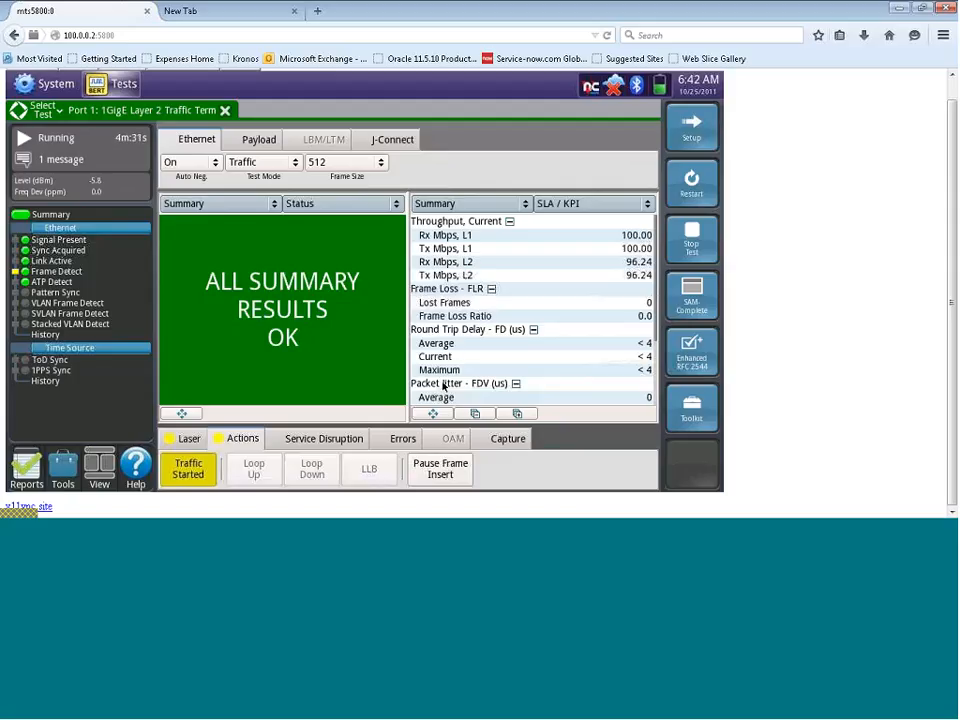
mouse_move(466, 401)
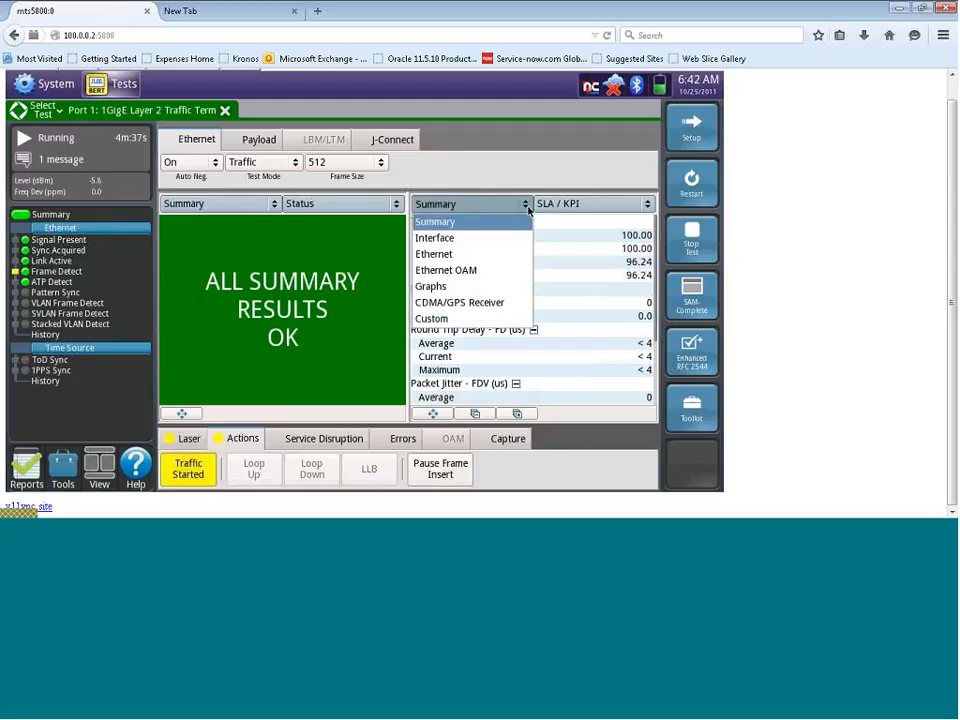
left_click(434, 253)
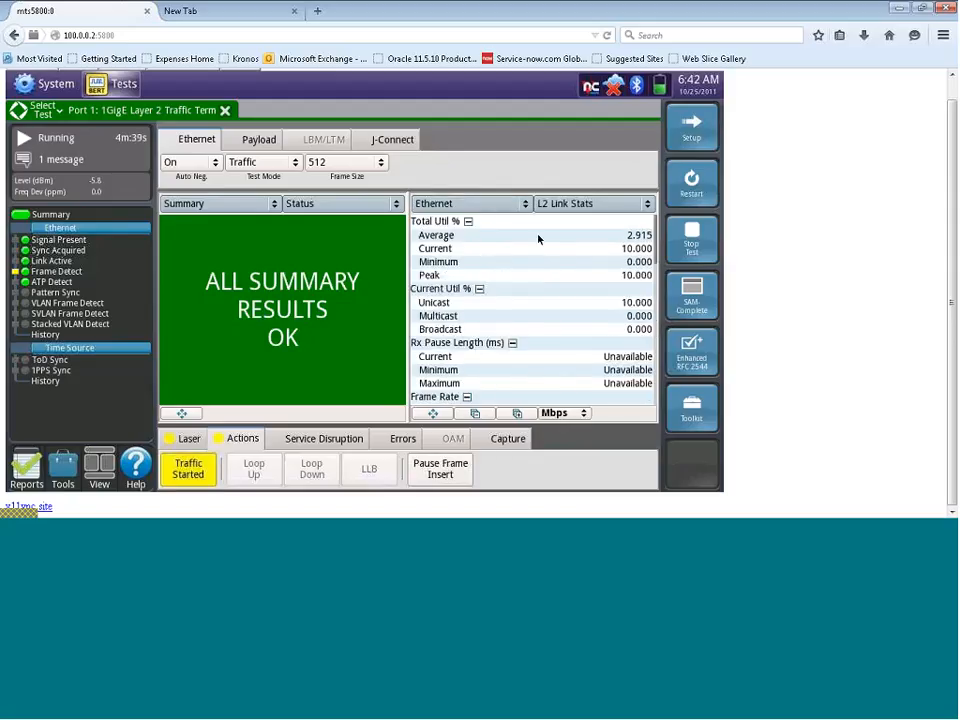
left_click(590, 203)
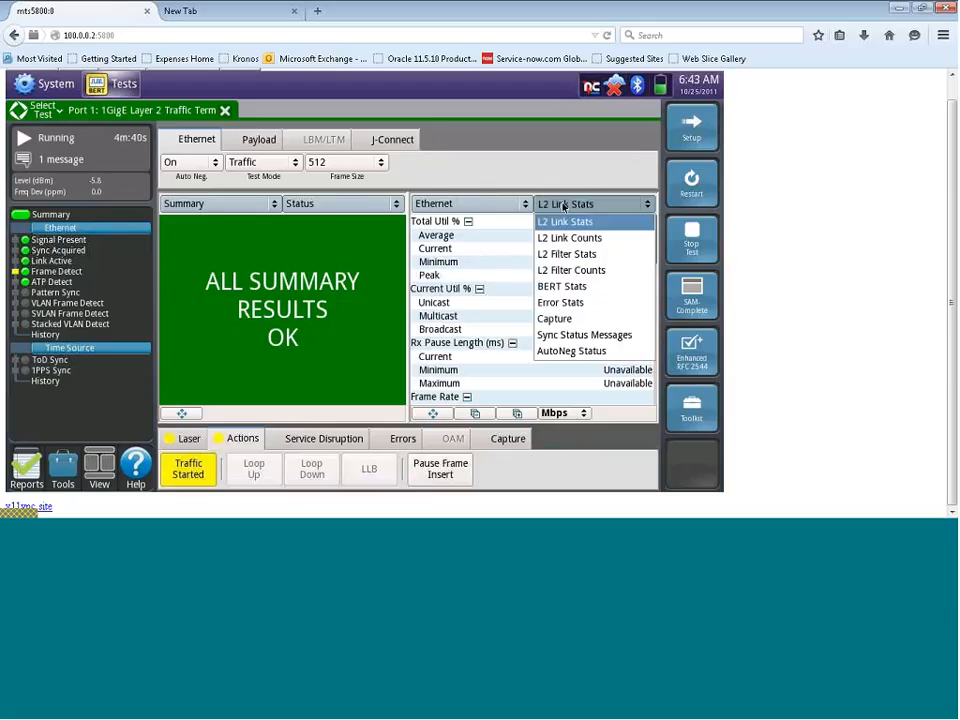
left_click(565, 221)
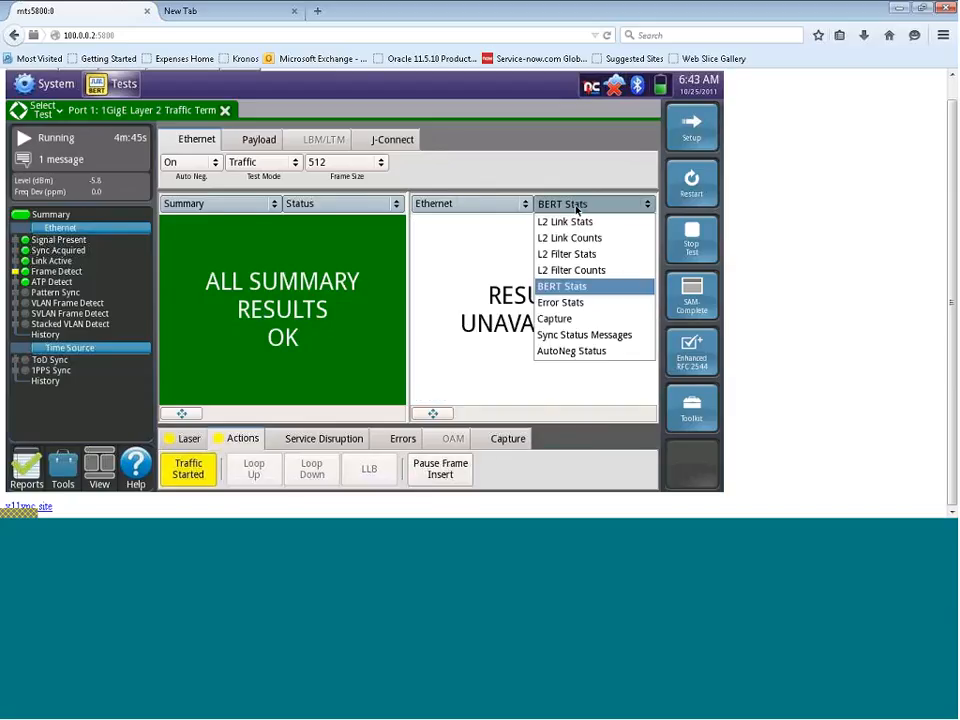
left_click(560, 302)
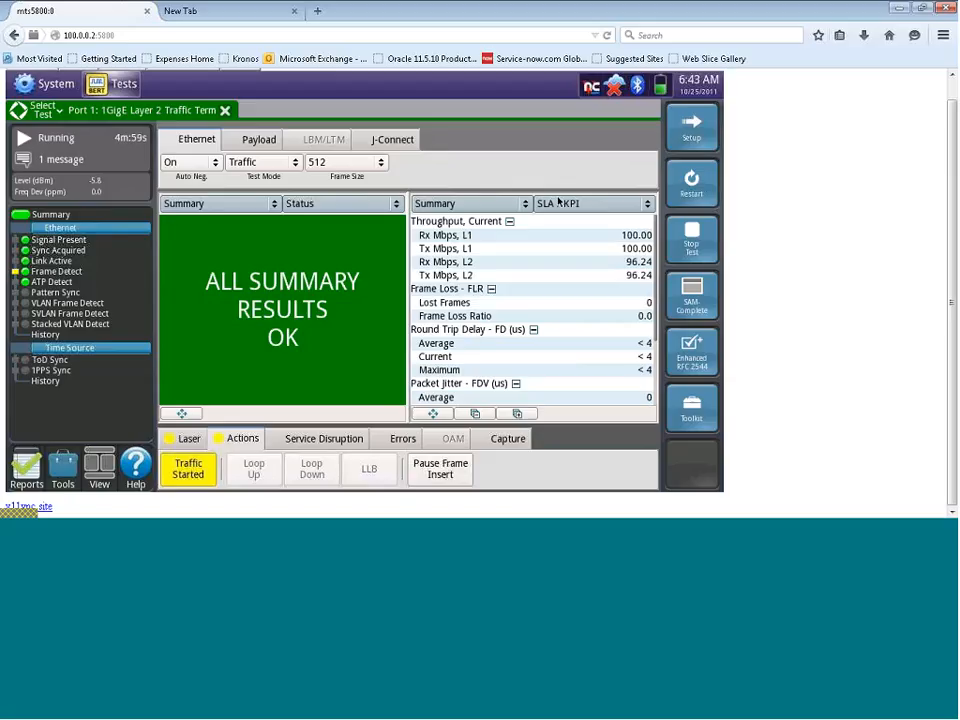
mouse_move(537, 218)
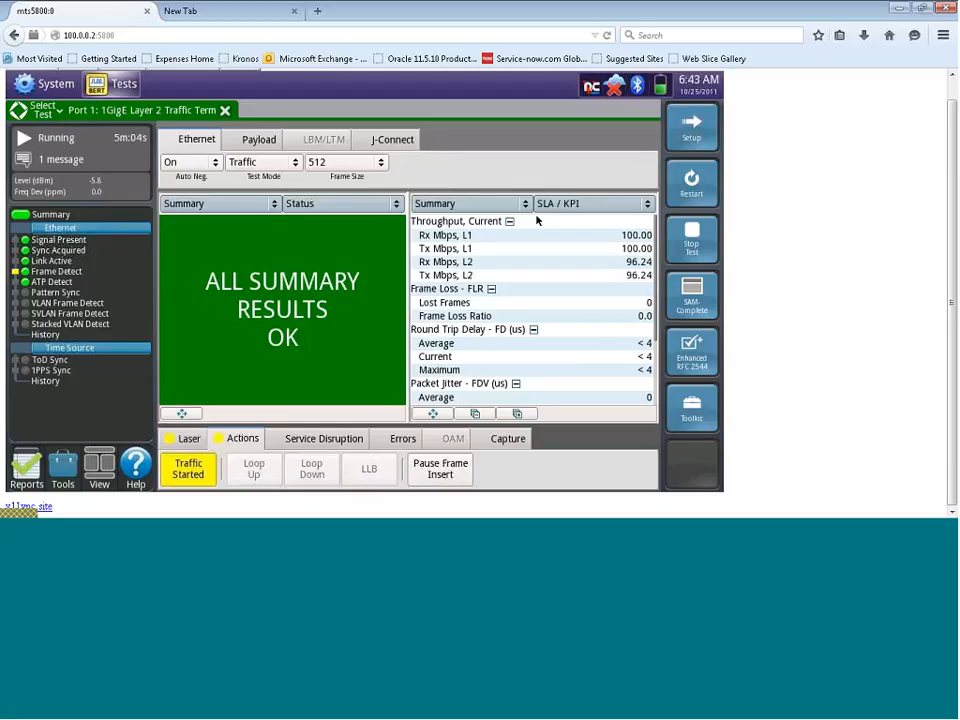
mouse_move(471, 253)
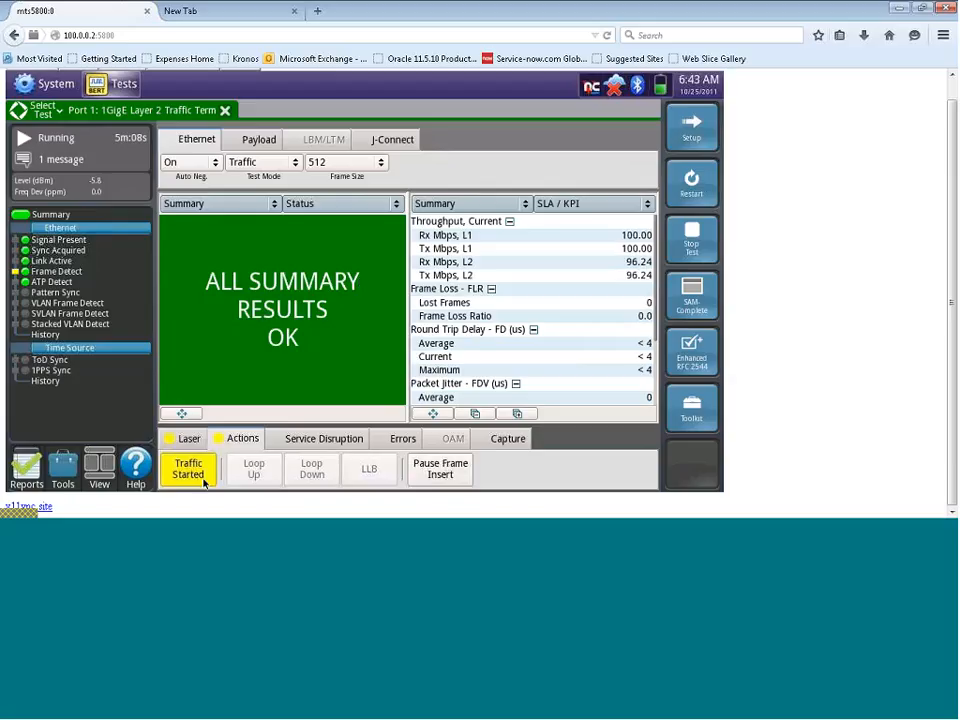
Stop the traffic so throughput drops to zero.
left_click(188, 468)
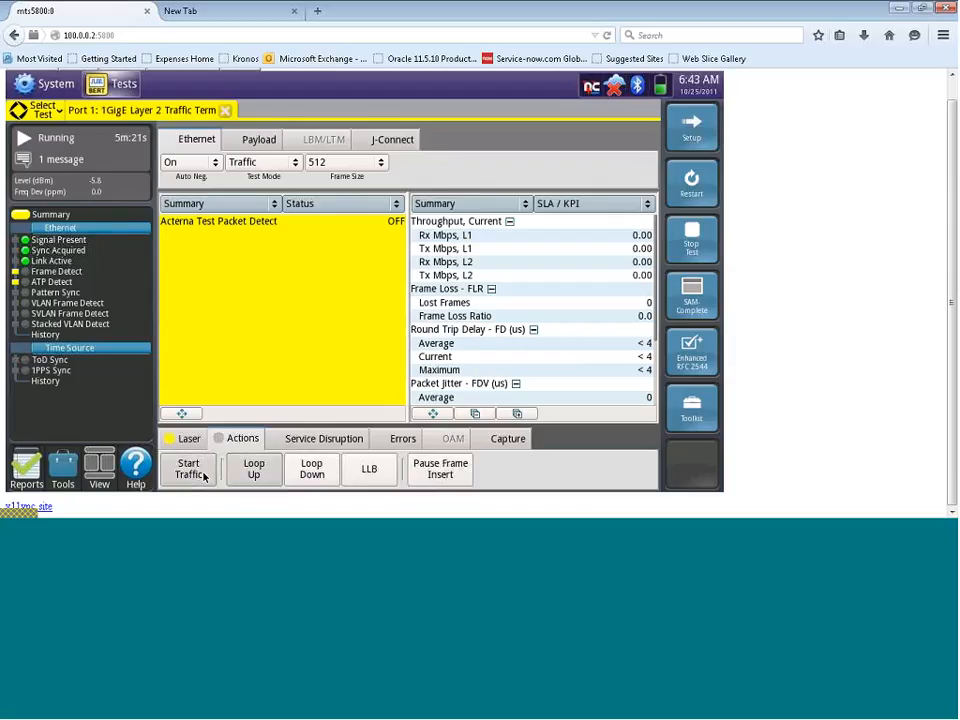
mouse_move(228, 323)
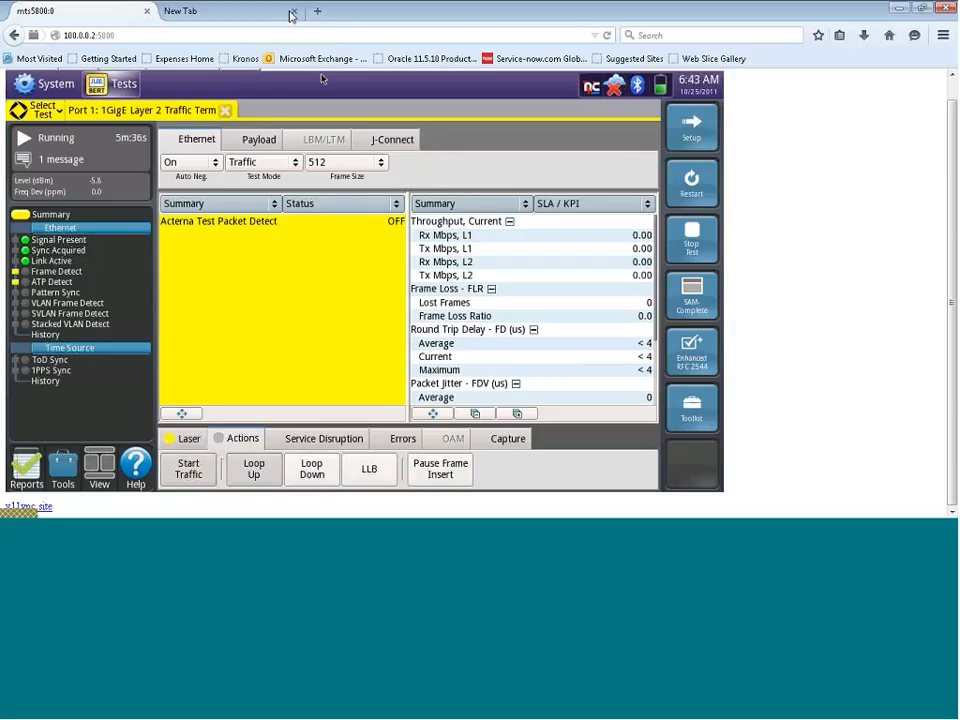
mouse_move(920, 176)
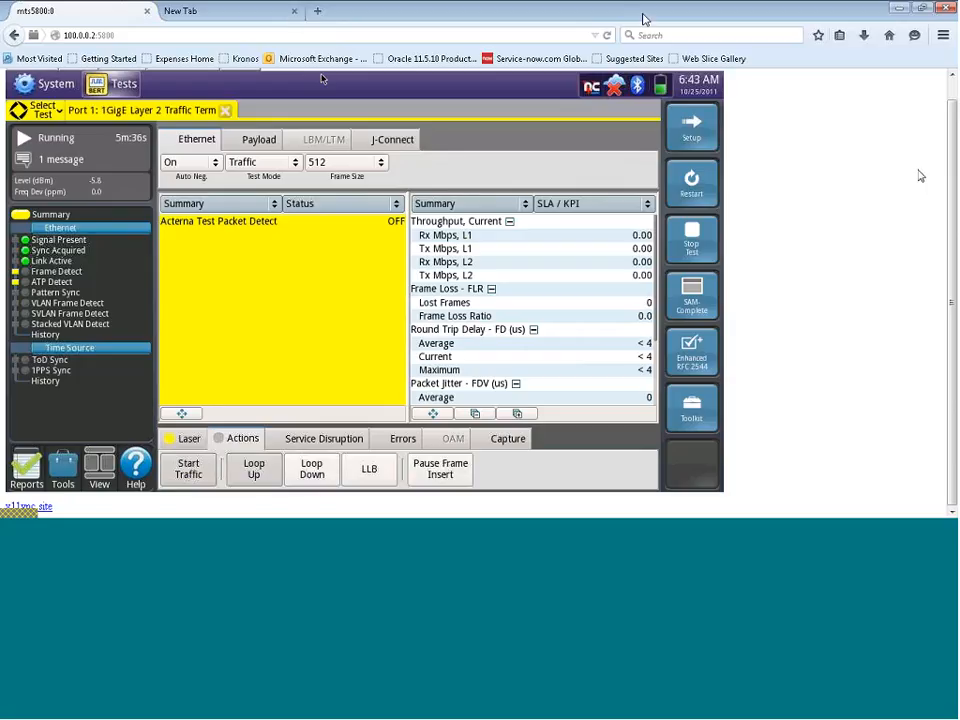